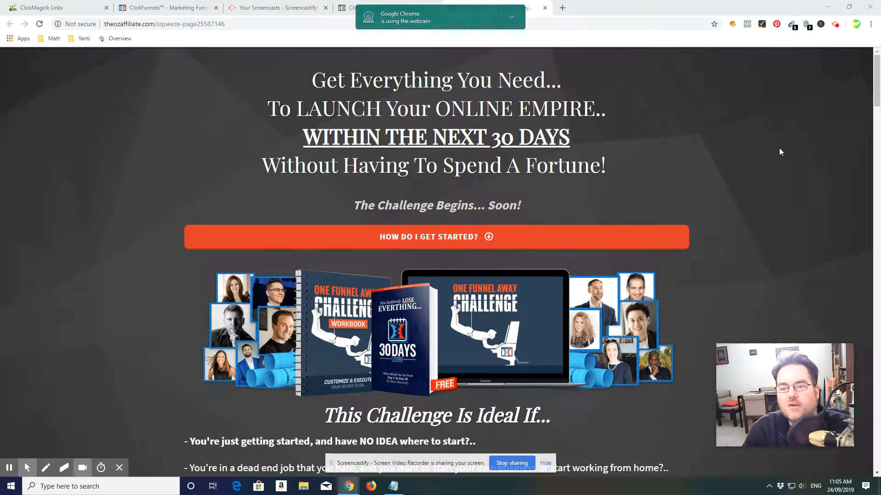
- Scroll the current page, then return to the OFA ClickBank funnel's Squeeze Page overview
scroll("down", 3)
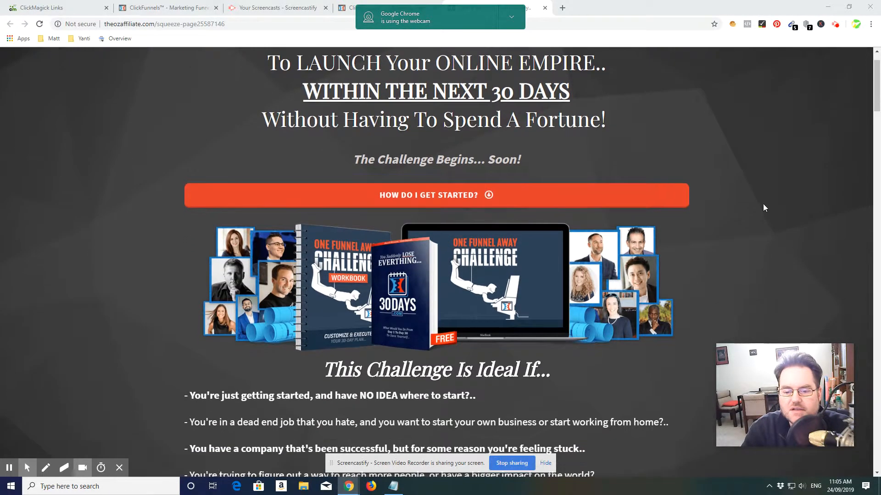
scroll("down", 3)
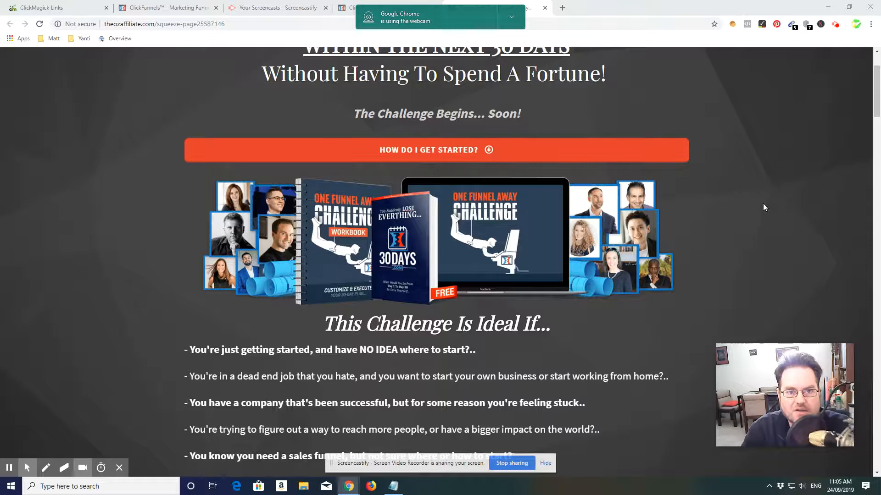
scroll("down", 3)
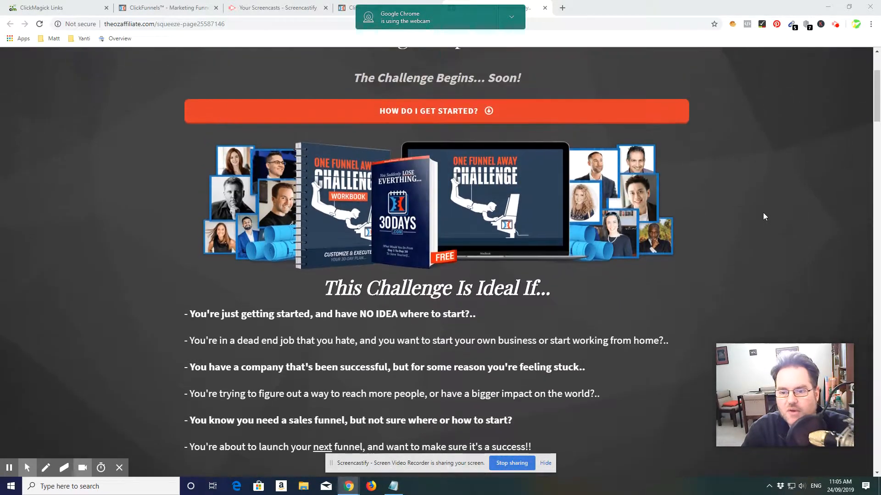
scroll("up", 3)
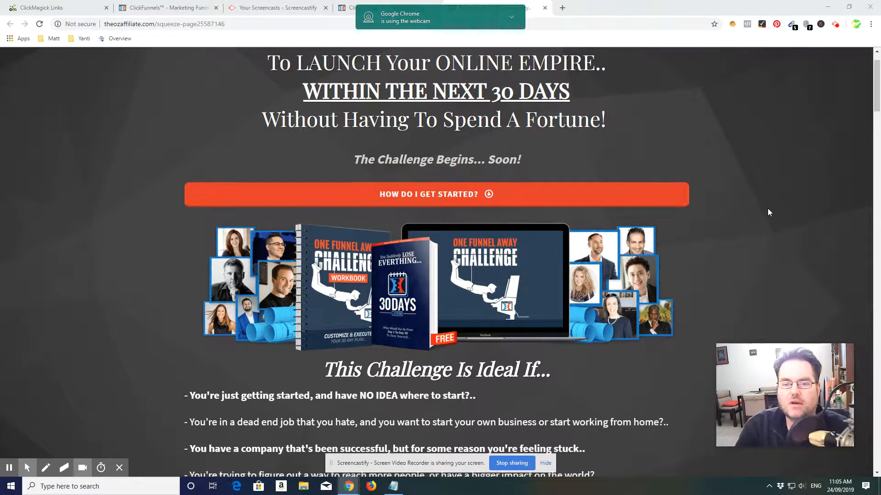
scroll("down", 3)
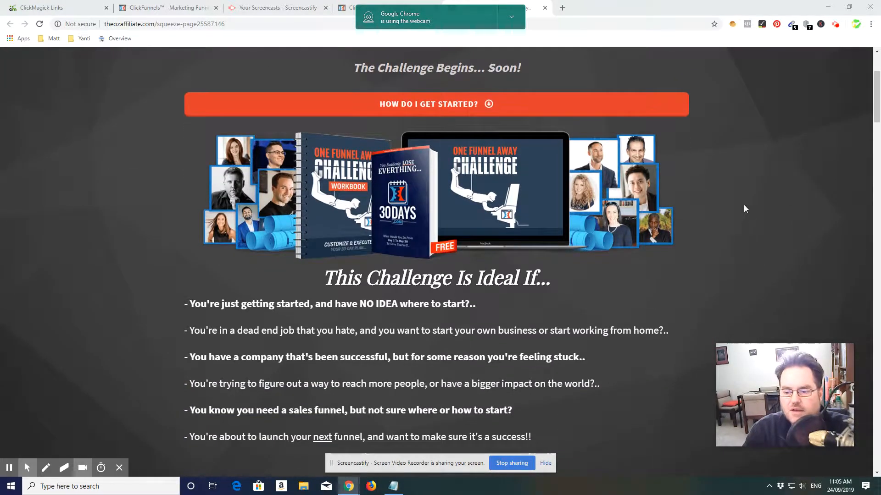
scroll("down", 3)
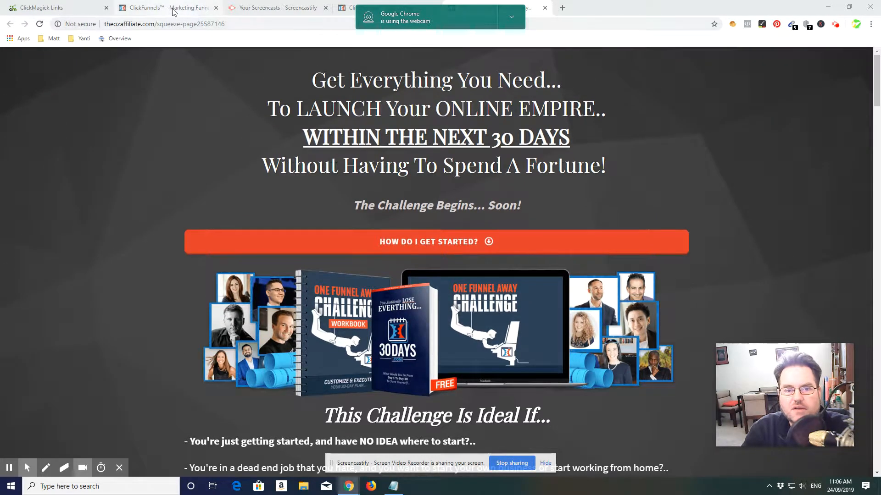
left_click(165, 7)
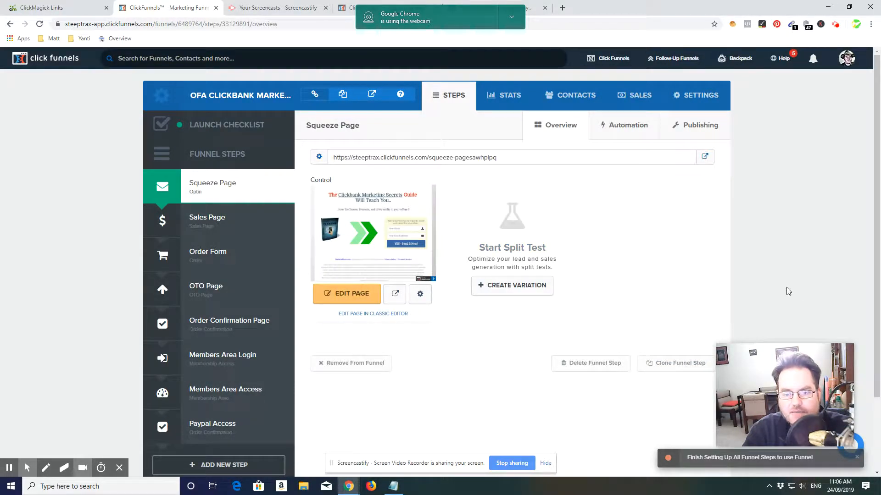
mouse_move(490, 258)
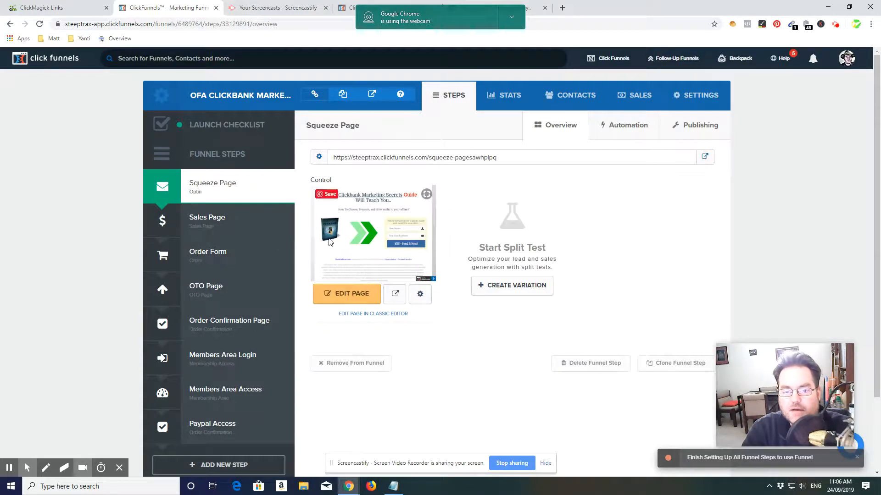
mouse_move(735, 230)
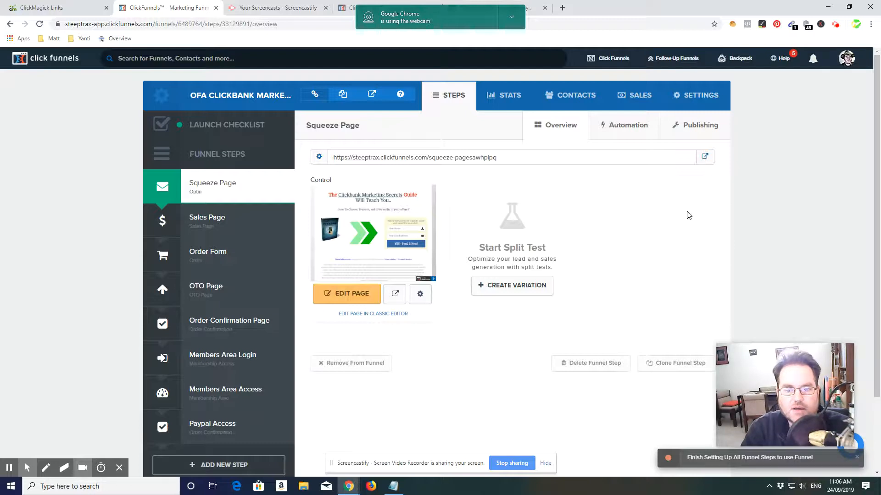
mouse_move(702, 251)
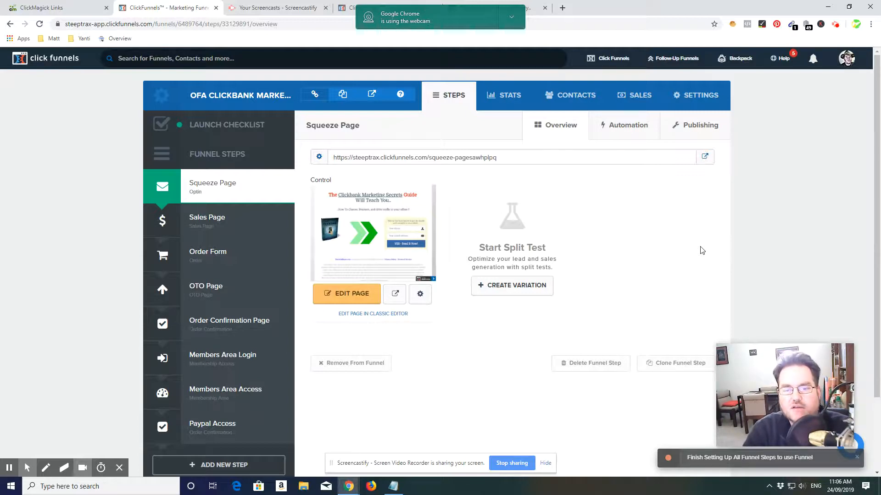
mouse_move(734, 283)
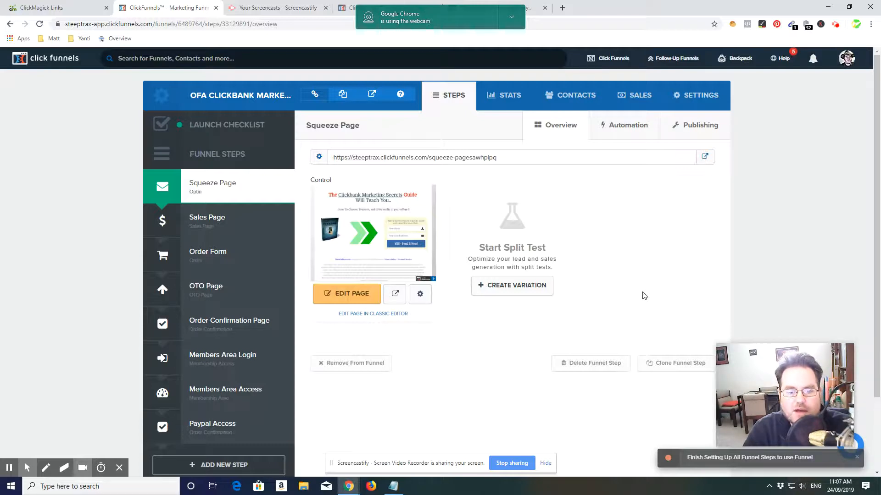
mouse_move(638, 290)
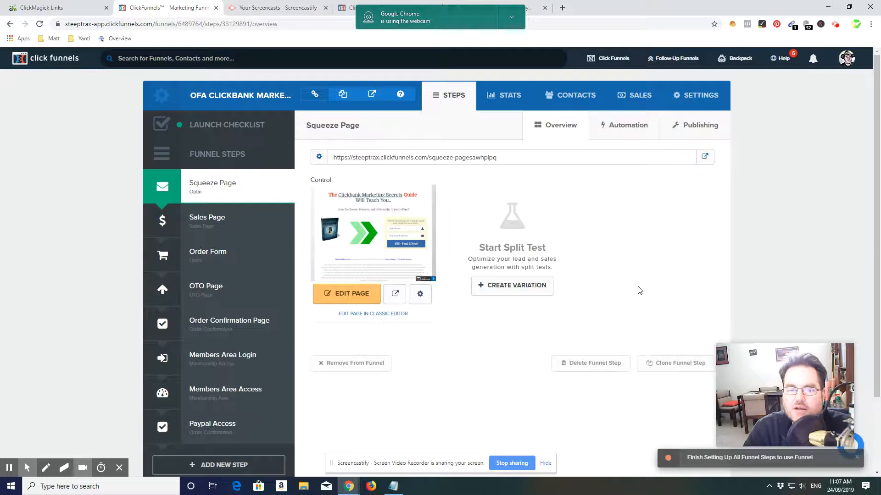
mouse_move(651, 293)
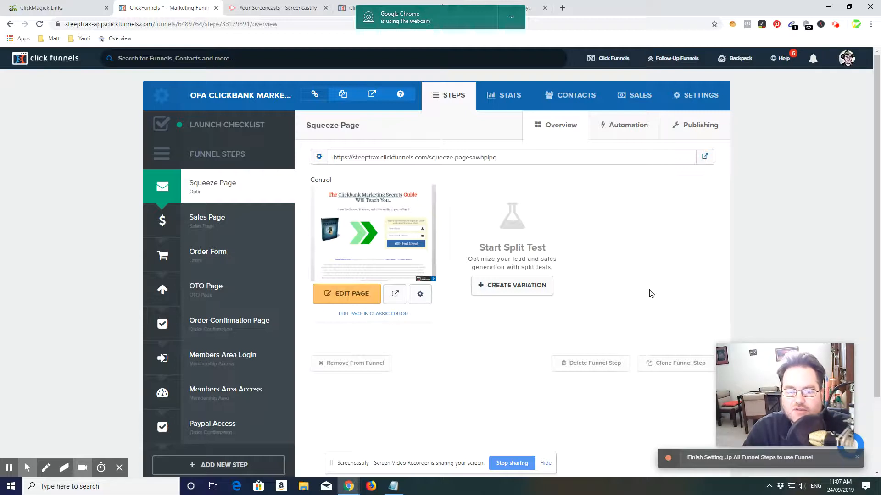
mouse_move(634, 295)
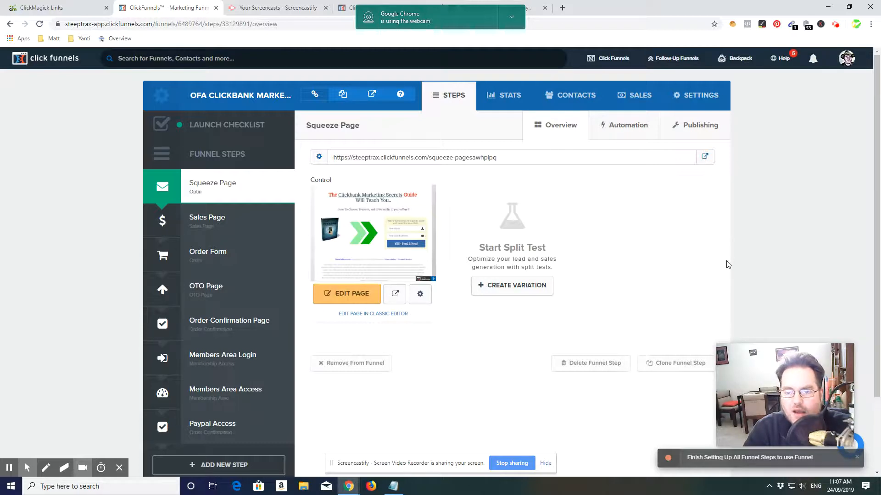
mouse_move(710, 261)
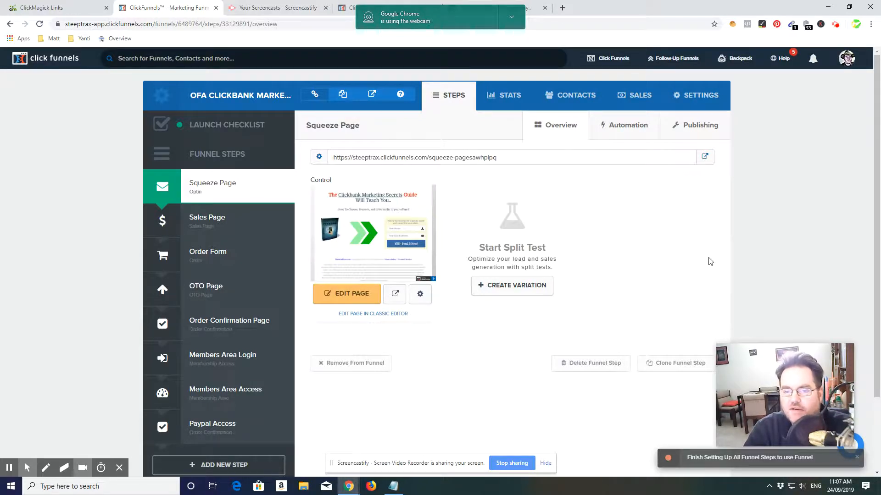
mouse_move(684, 252)
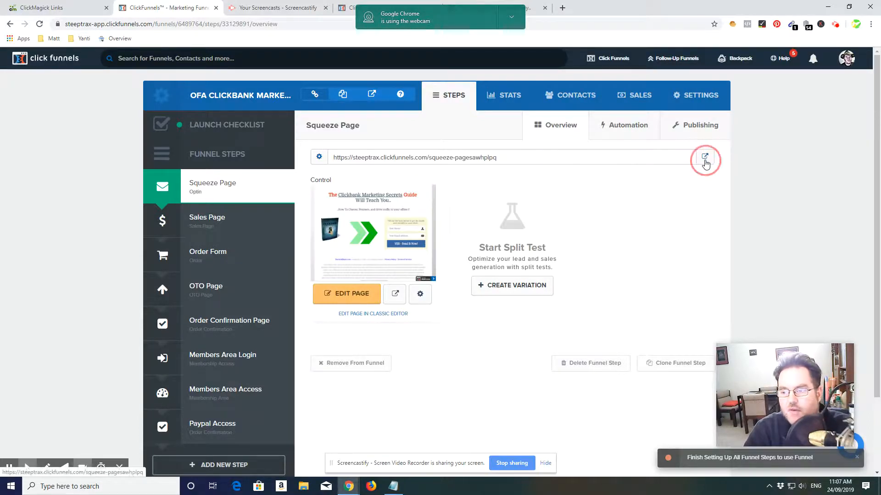
- Open the live Clickbank Marketing Secrets Guide opt-in page in a new tab
left_click(705, 157)
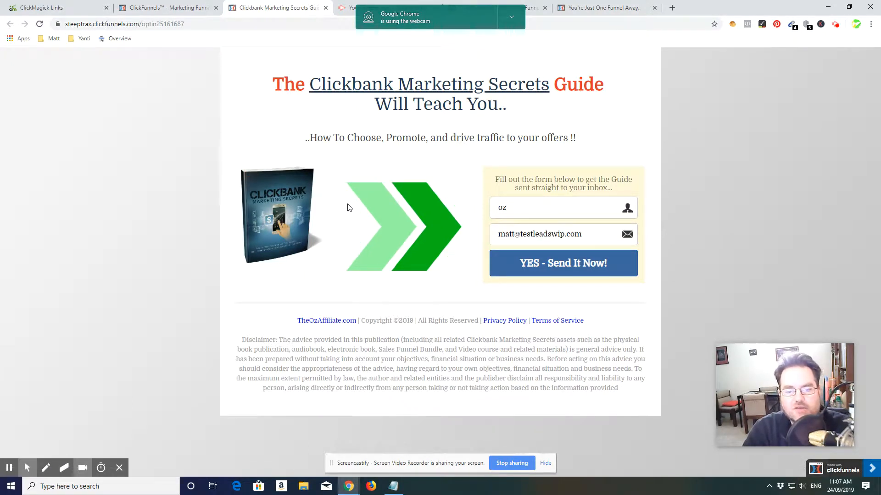
mouse_move(766, 202)
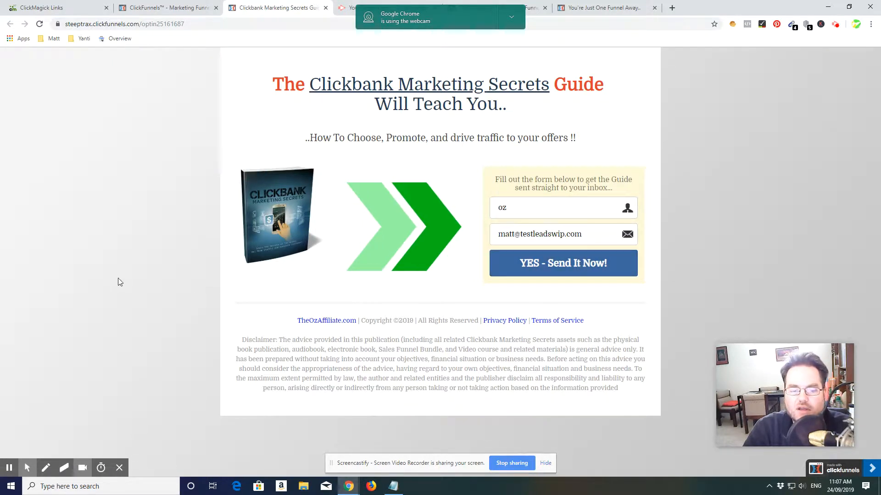
mouse_move(360, 275)
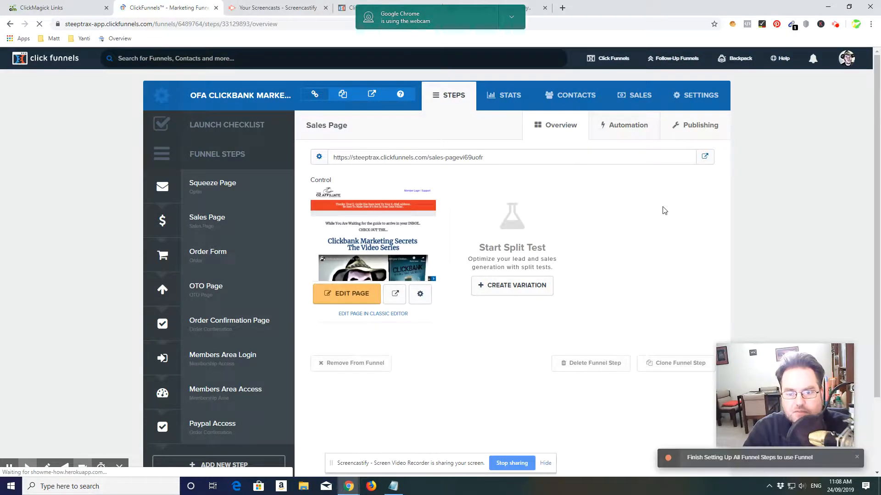
- Select the Sales Page step and open its live sales page in a new tab
left_click(218, 221)
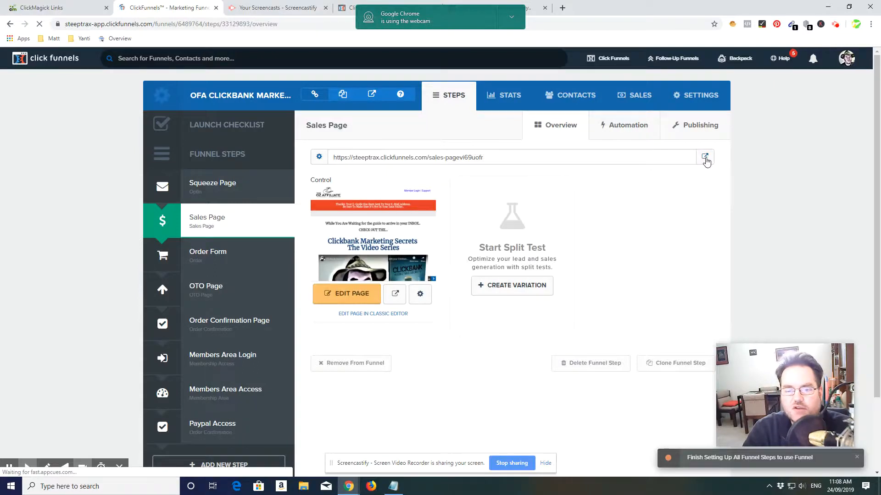
left_click(705, 157)
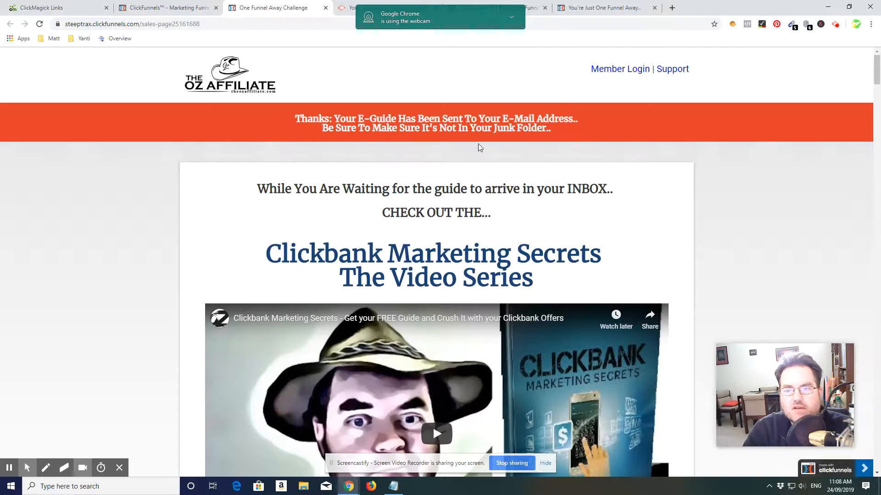
- Scroll the video course sales page through its bonuses to the $17 I'm Ready To Buy offer
scroll("down", 3)
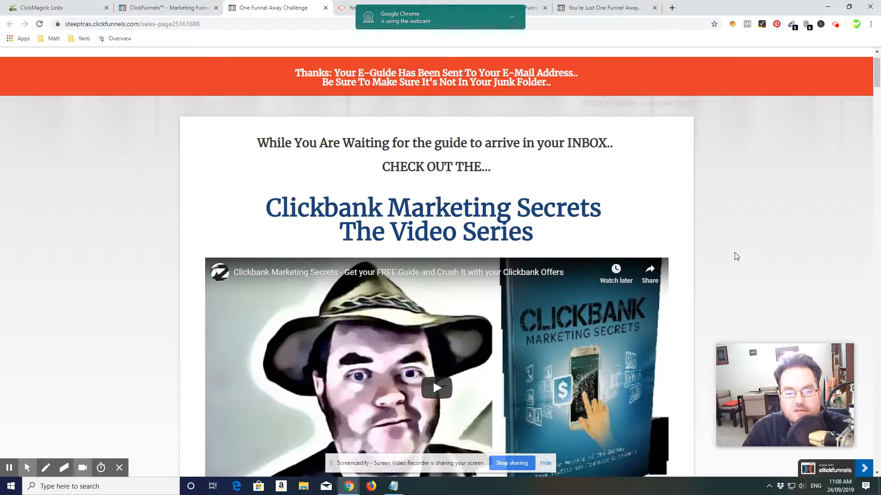
scroll("down", 3)
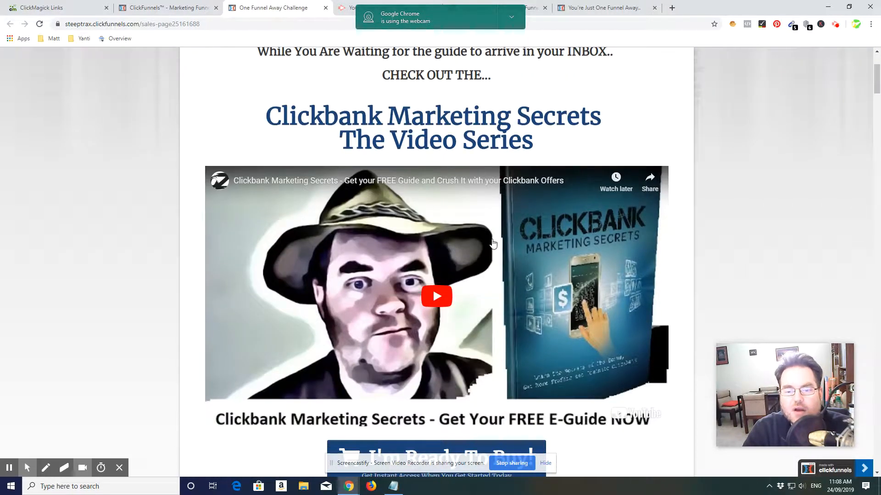
scroll("down", 3)
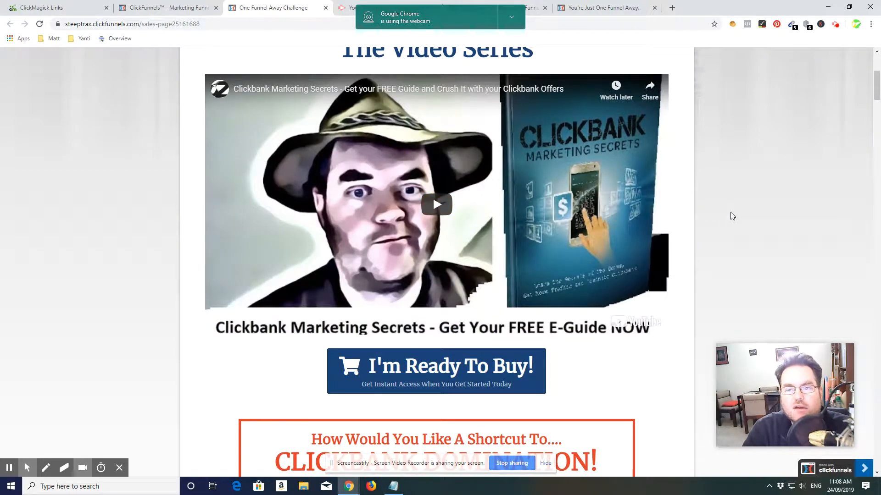
scroll("down", 3)
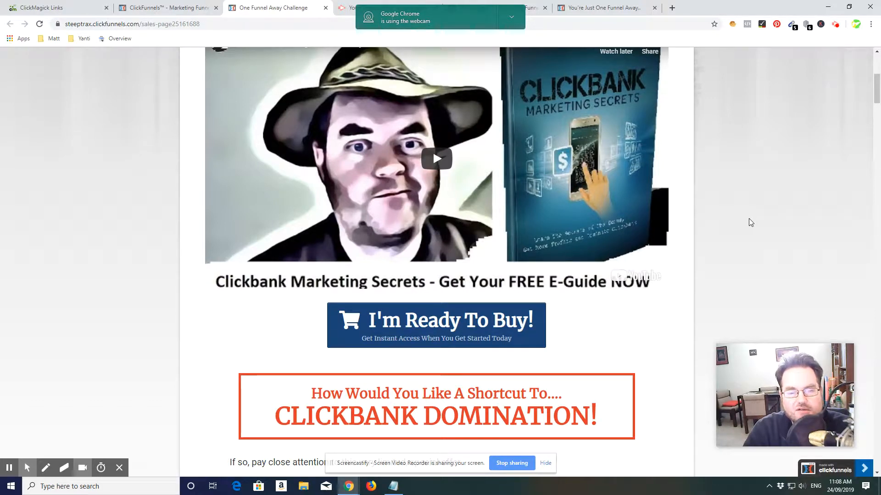
scroll("down", 3)
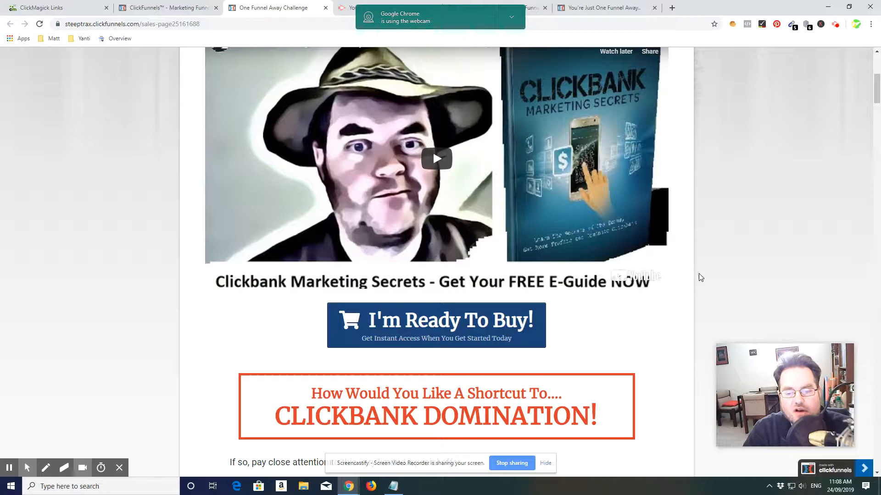
scroll("down", 3)
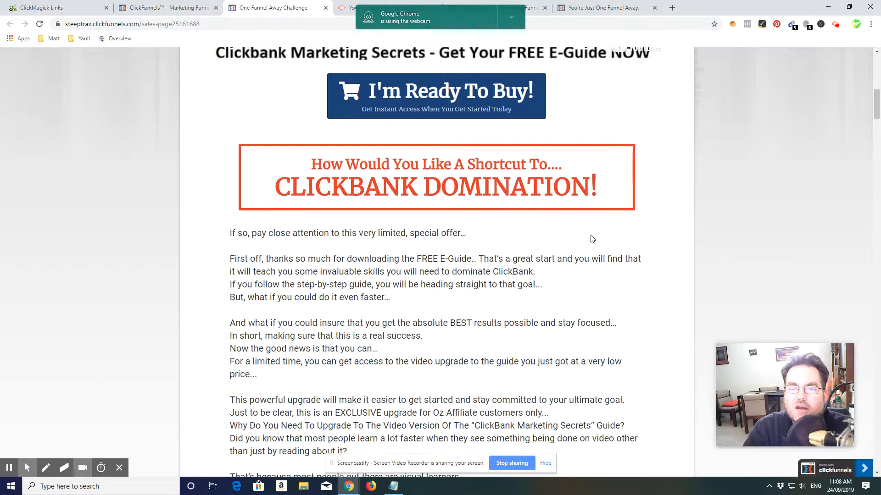
scroll("down", 3)
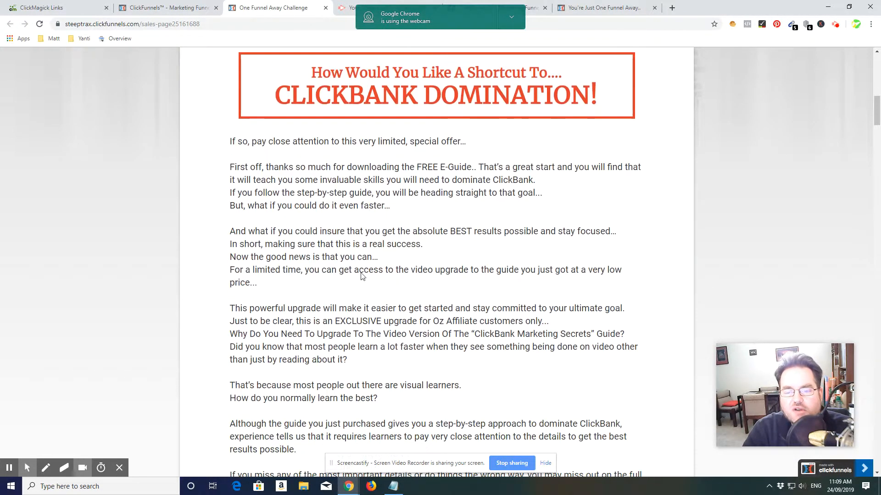
scroll("down", 3)
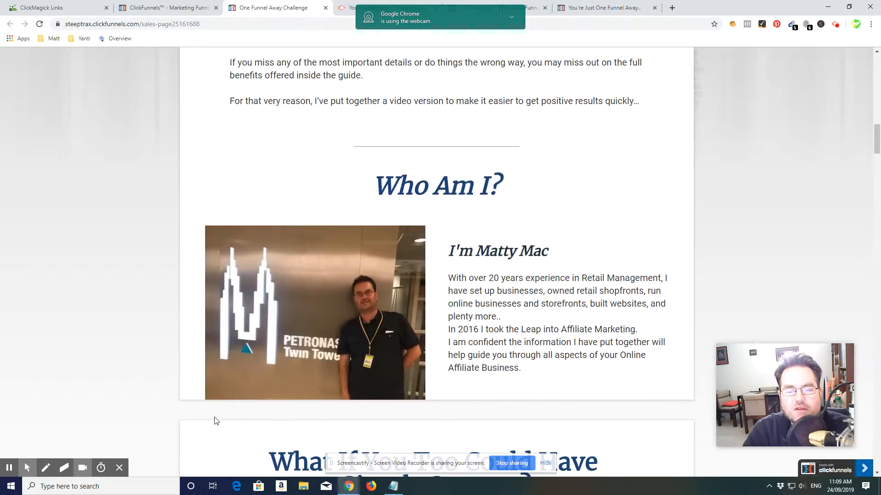
scroll("down", 3)
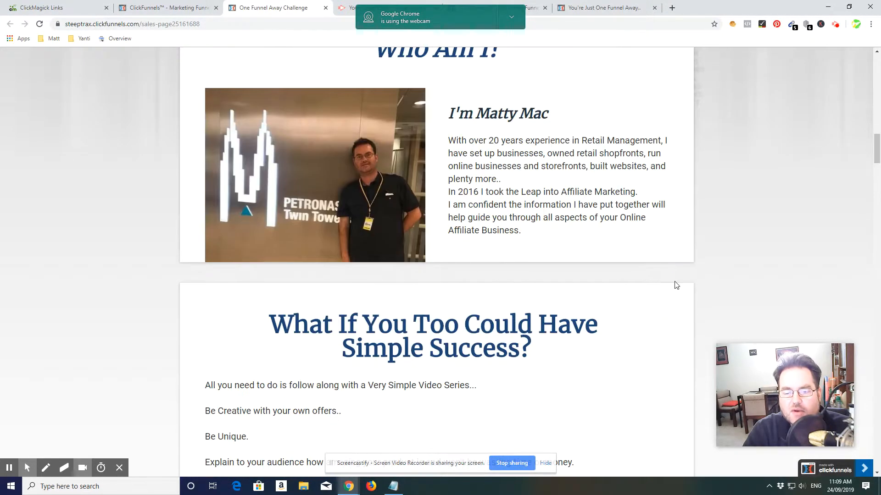
scroll("down", 3)
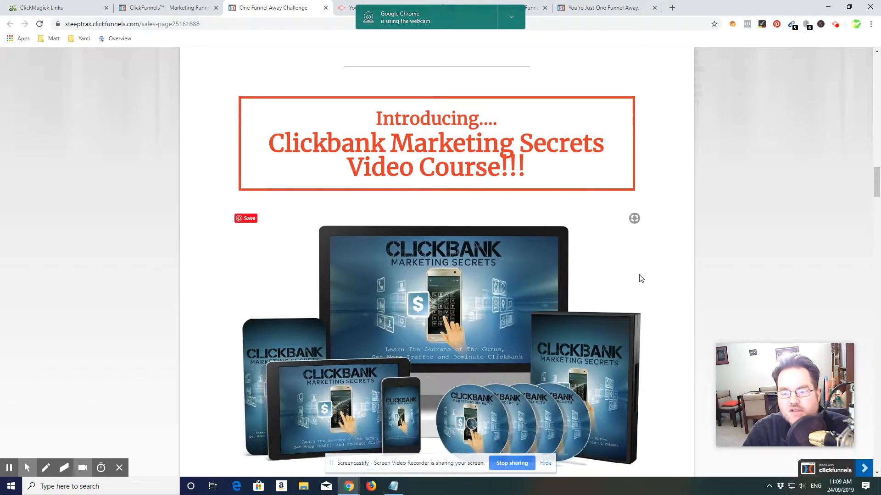
scroll("down", 3)
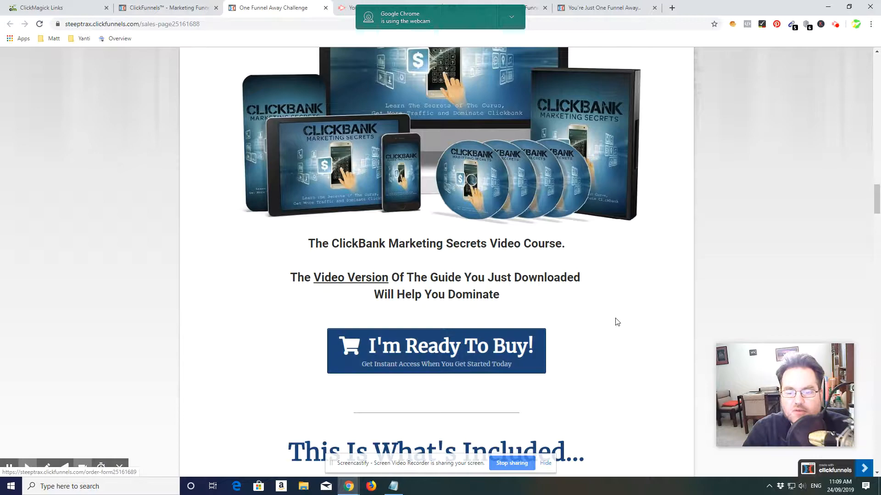
scroll("down", 3)
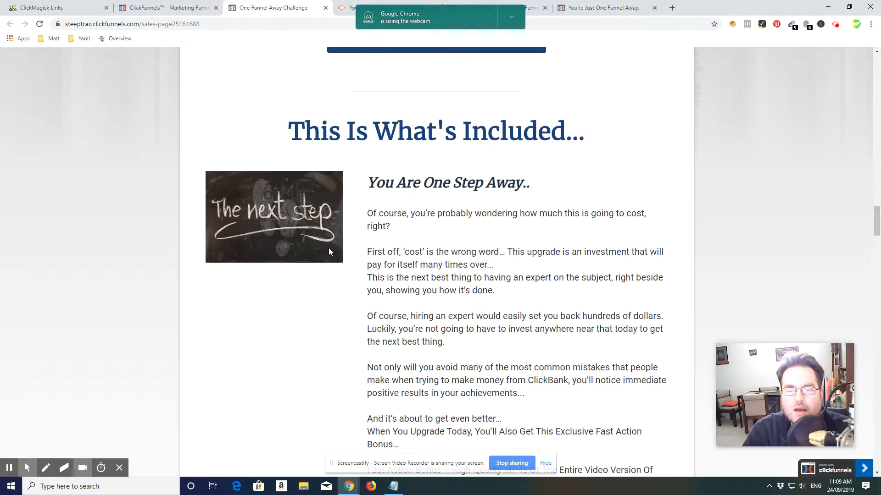
scroll("down", 3)
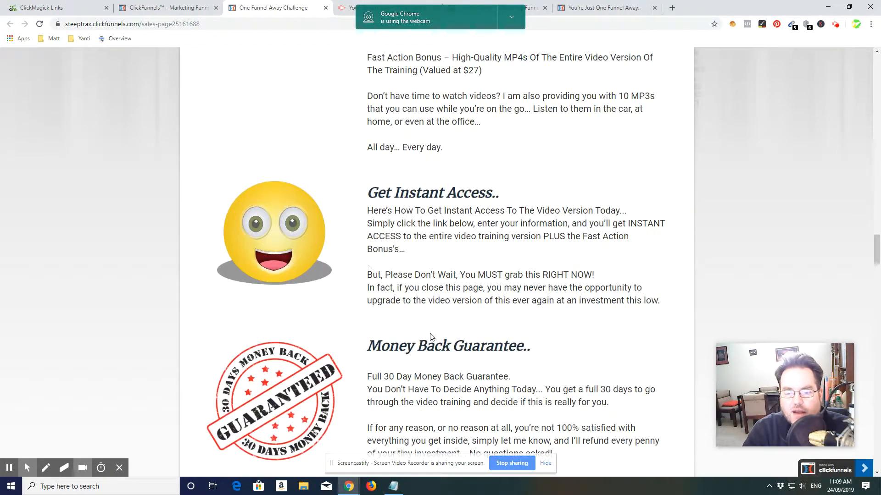
scroll("down", 3)
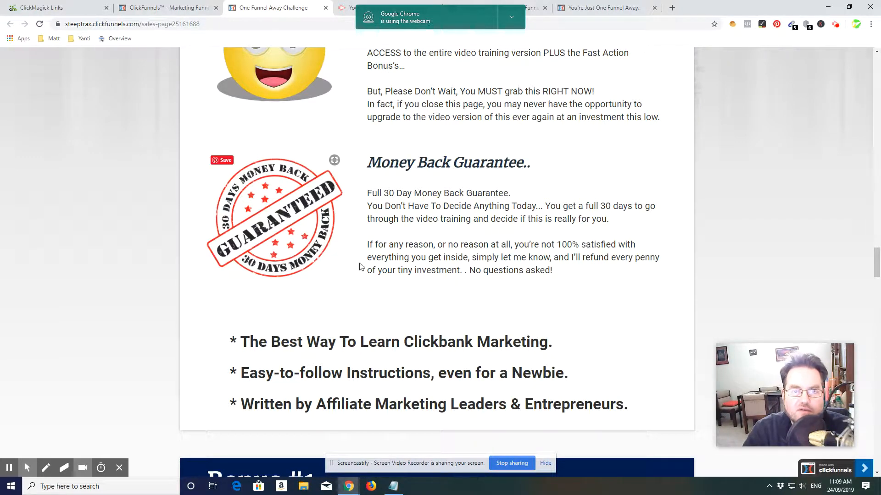
scroll("down", 3)
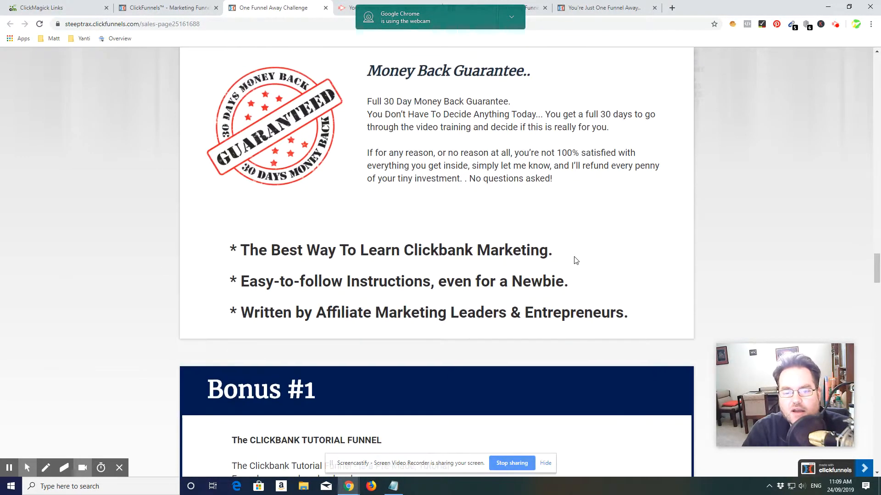
scroll("down", 3)
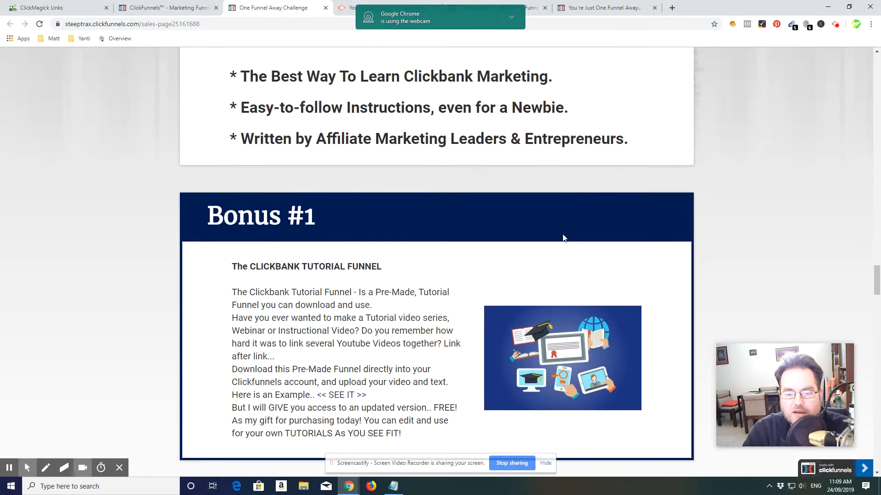
scroll("down", 3)
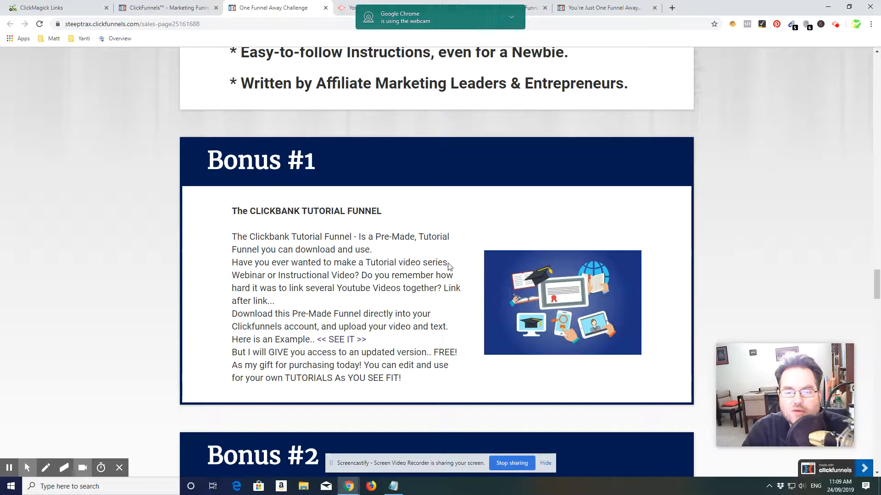
scroll("down", 3)
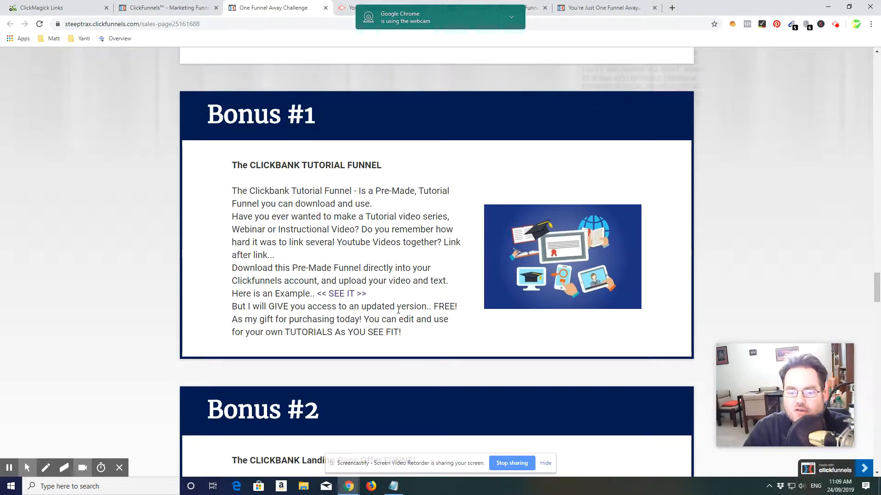
scroll("down", 3)
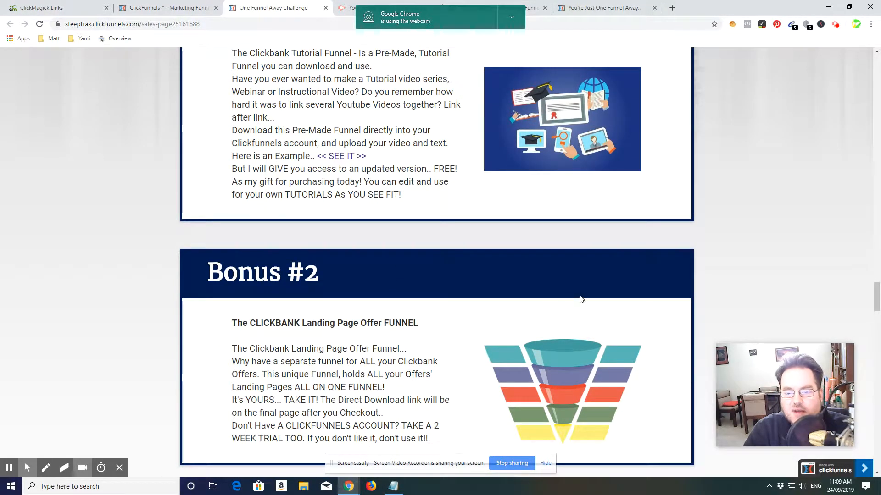
scroll("down", 3)
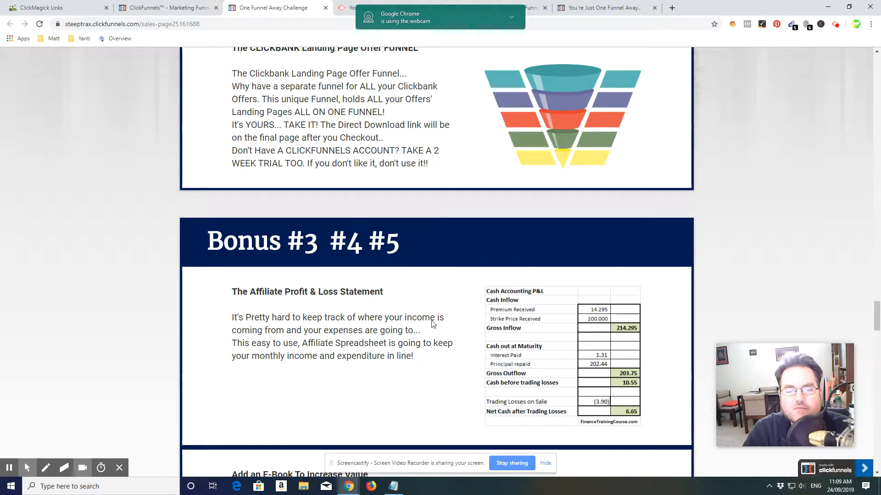
scroll("down", 3)
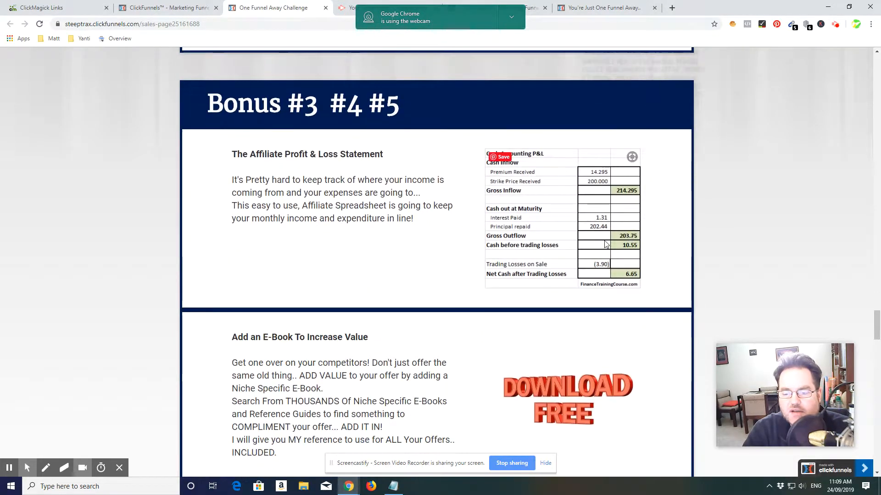
scroll("down", 3)
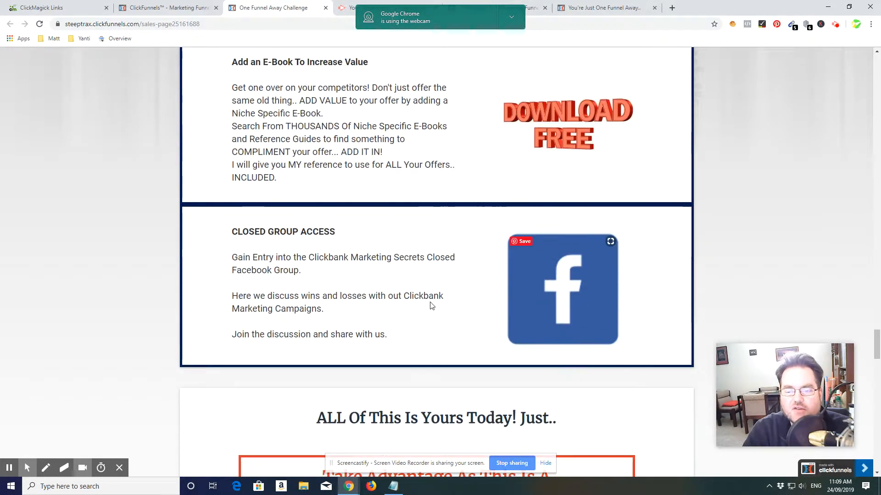
scroll("down", 3)
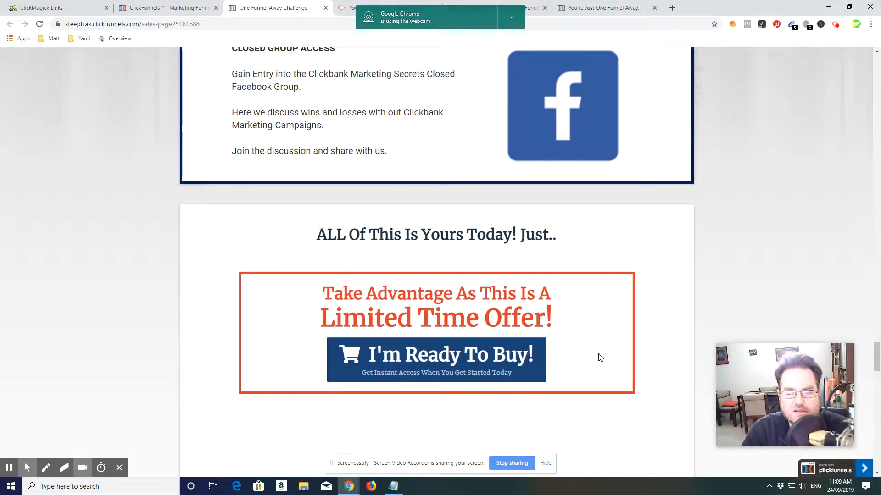
scroll("down", 3)
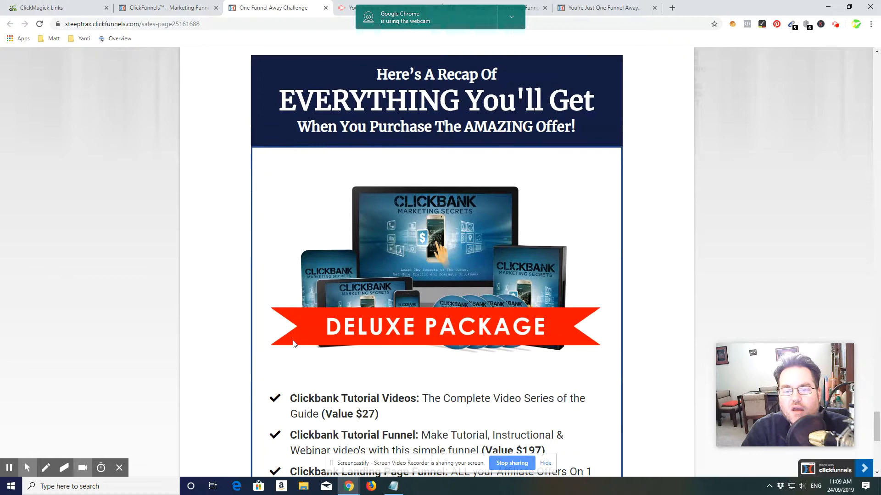
scroll("down", 3)
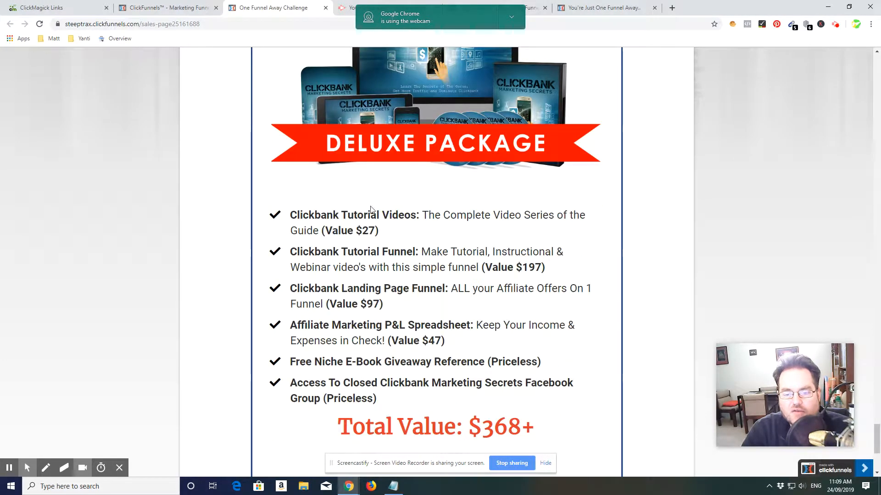
scroll("down", 3)
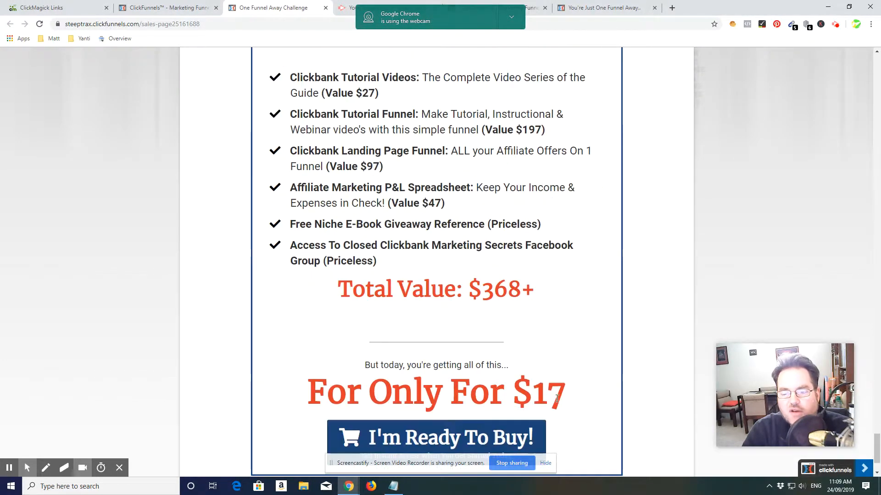
scroll("down", 3)
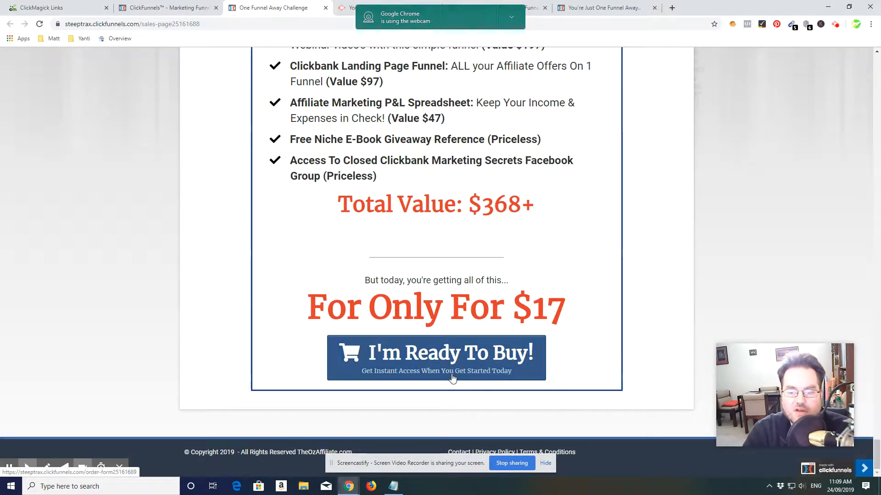
scroll("up", 3)
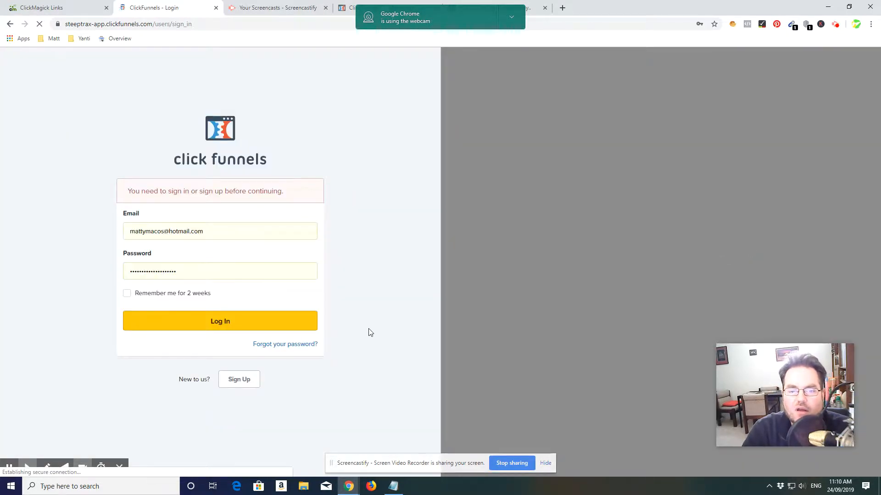
- Sign in, then preview the live checkout form's contact, billing and card sections
left_click(219, 321)
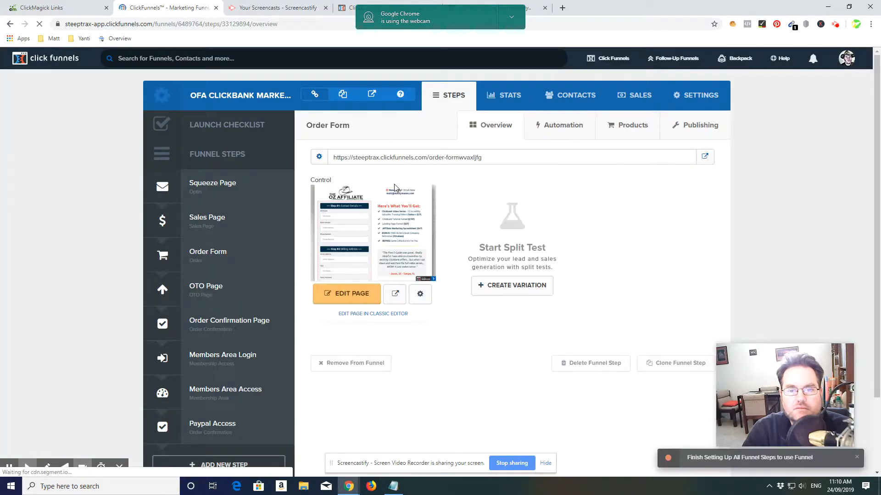
left_click(225, 255)
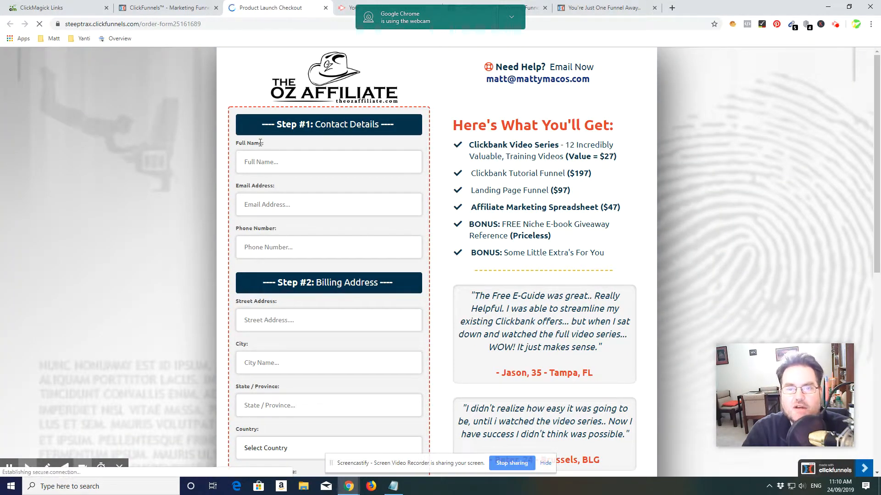
scroll("down", 3)
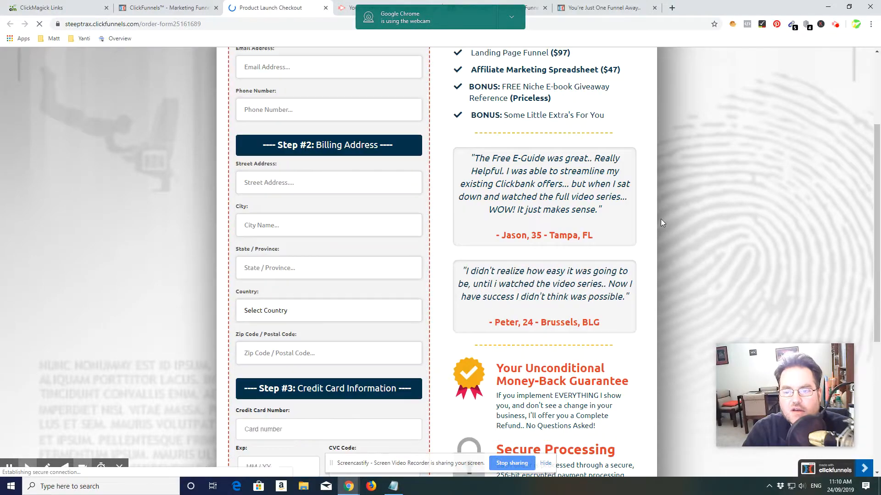
scroll("down", 3)
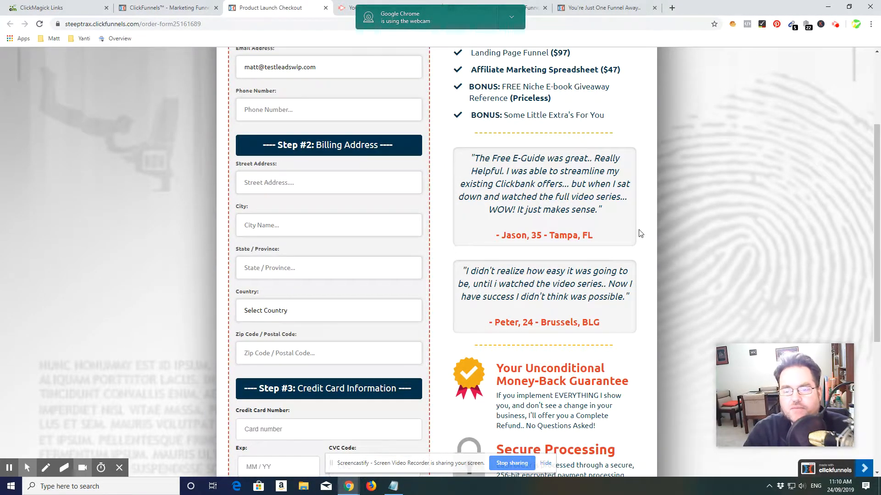
scroll("down", 3)
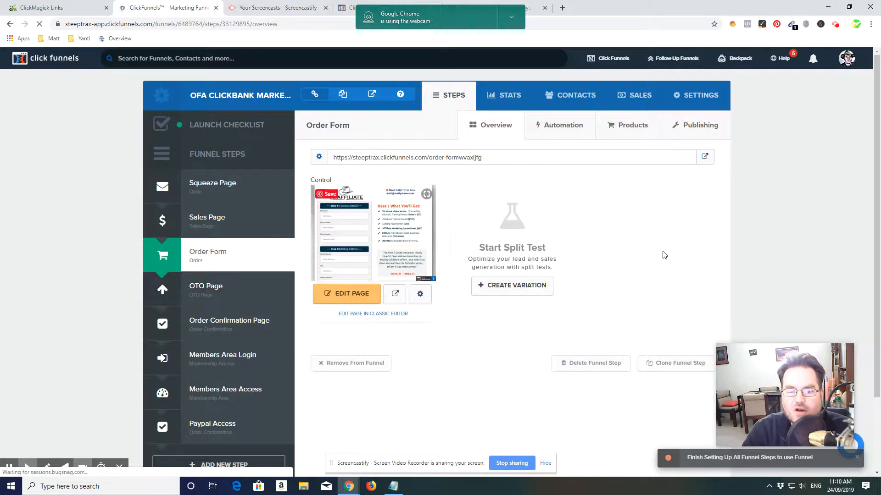
- Open the OTO Page step and scroll its upsell page to the $47 niche website e-book bonus
left_click(206, 289)
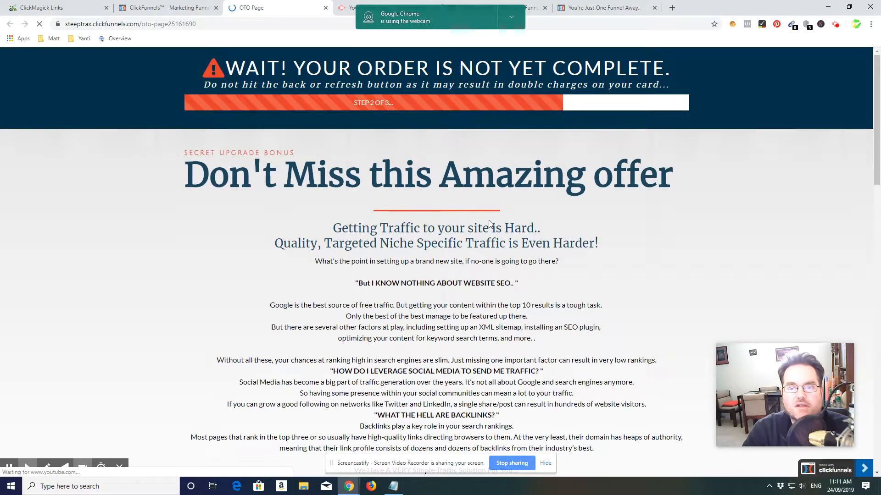
scroll("down", 3)
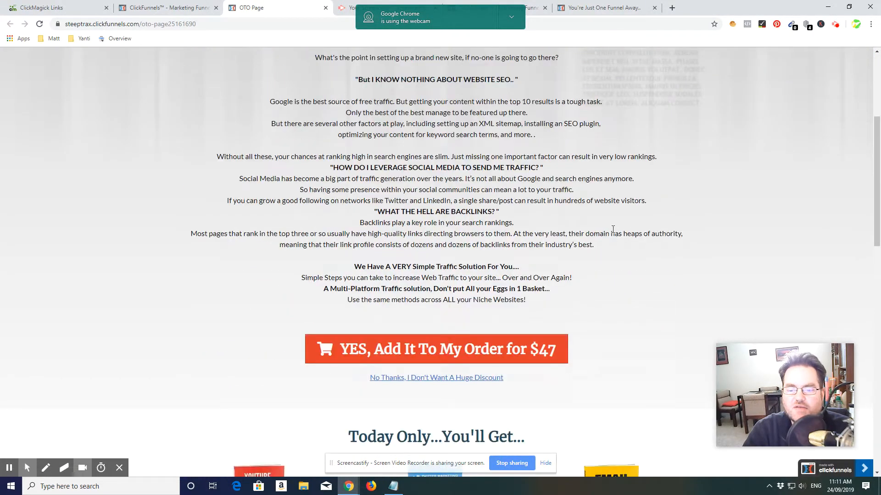
scroll("down", 3)
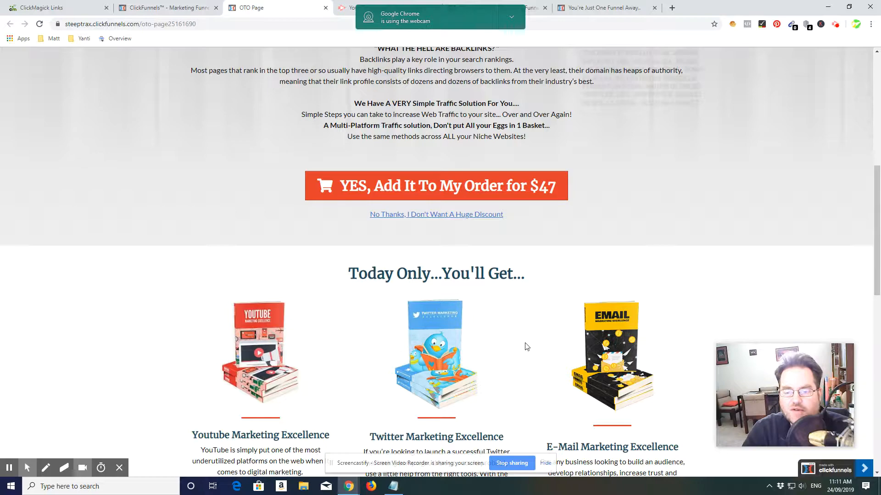
scroll("down", 3)
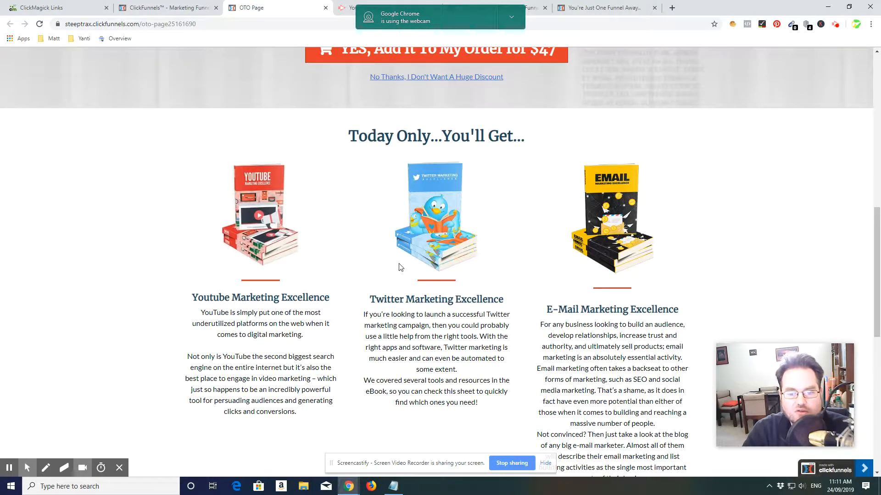
scroll("down", 3)
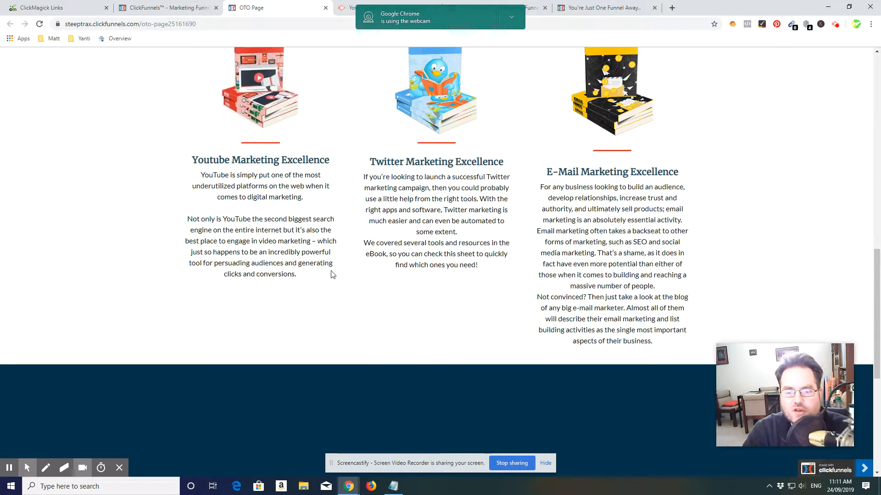
scroll("down", 3)
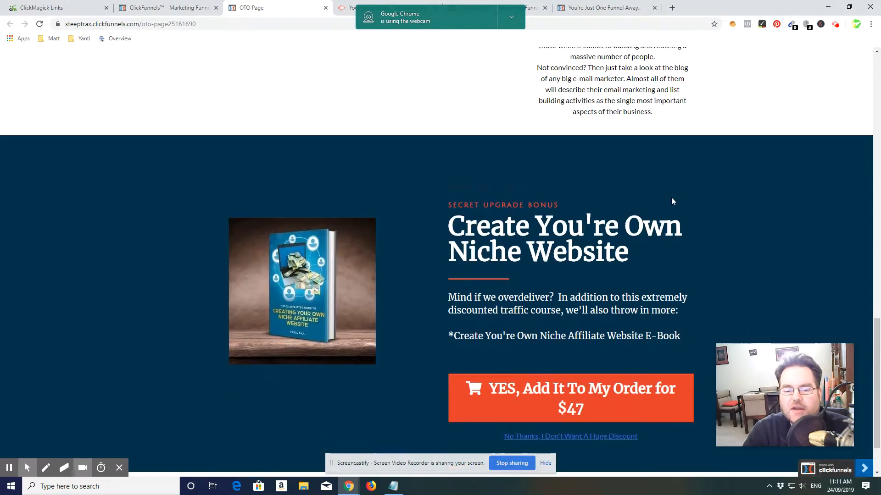
scroll("down", 3)
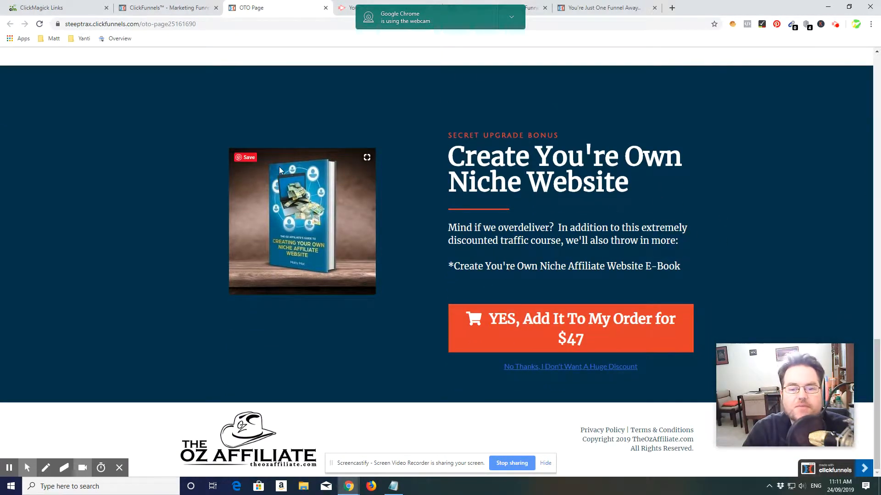
mouse_move(703, 222)
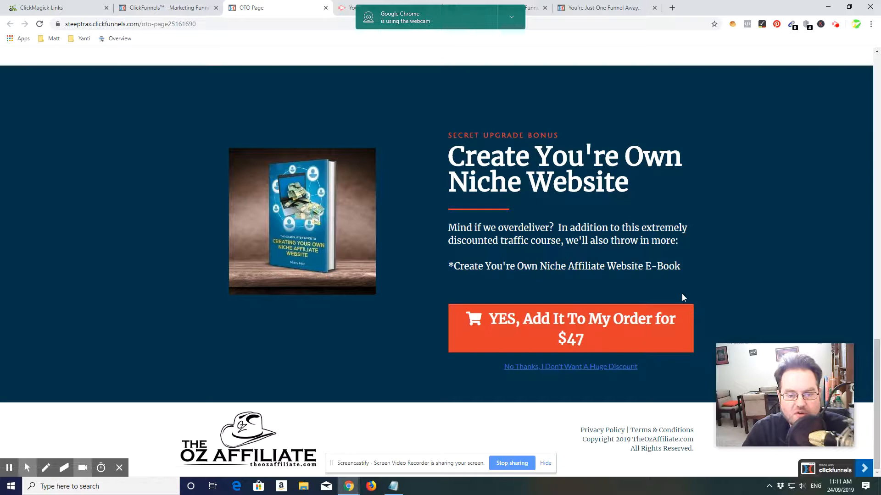
scroll("up", 3)
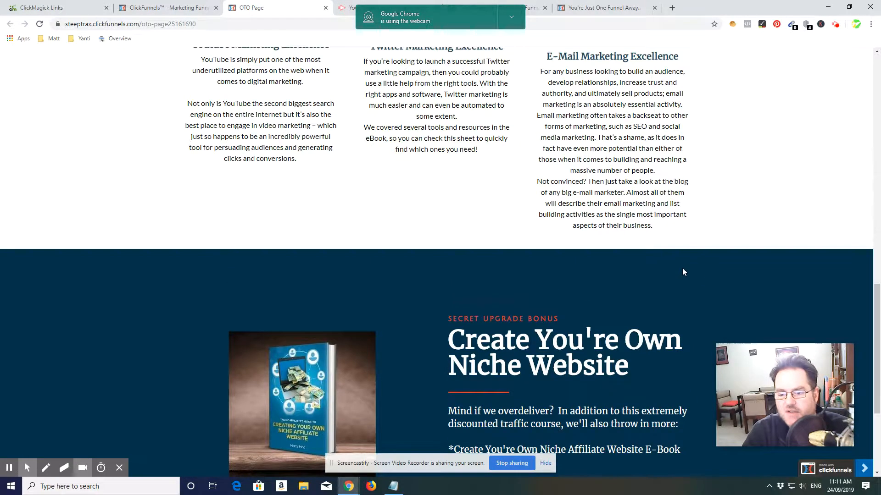
scroll("down", 3)
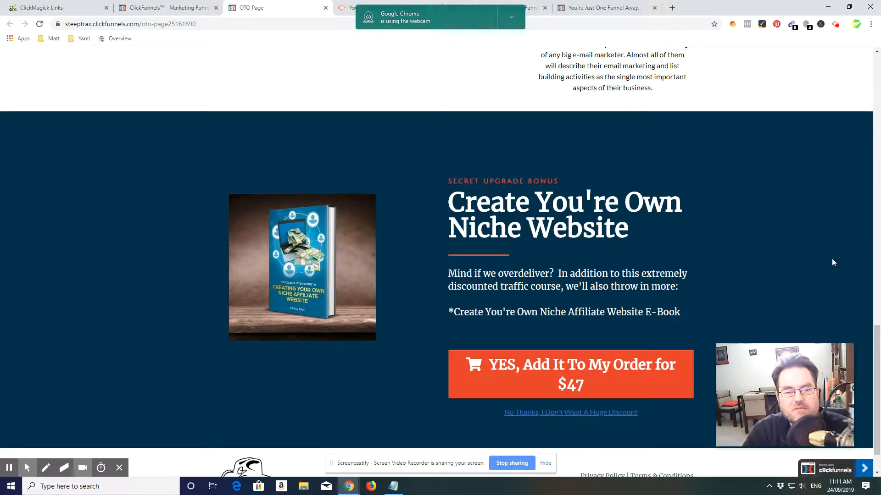
scroll("up", 3)
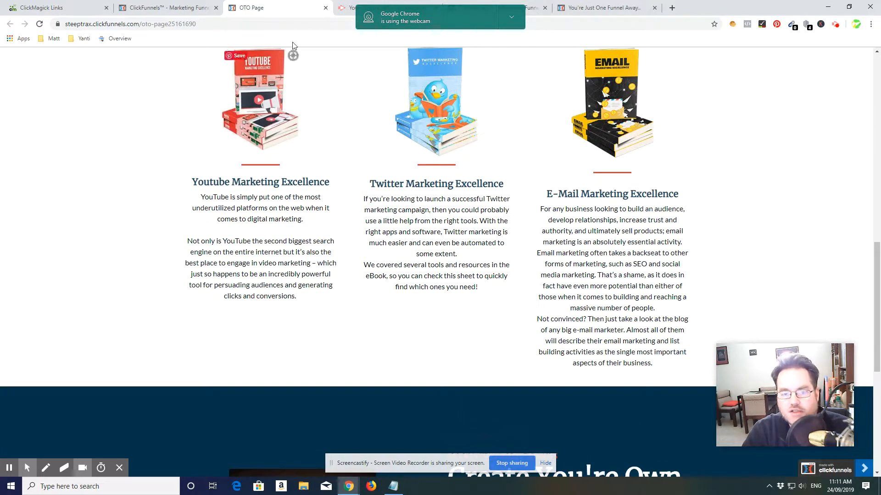
scroll("down", 3)
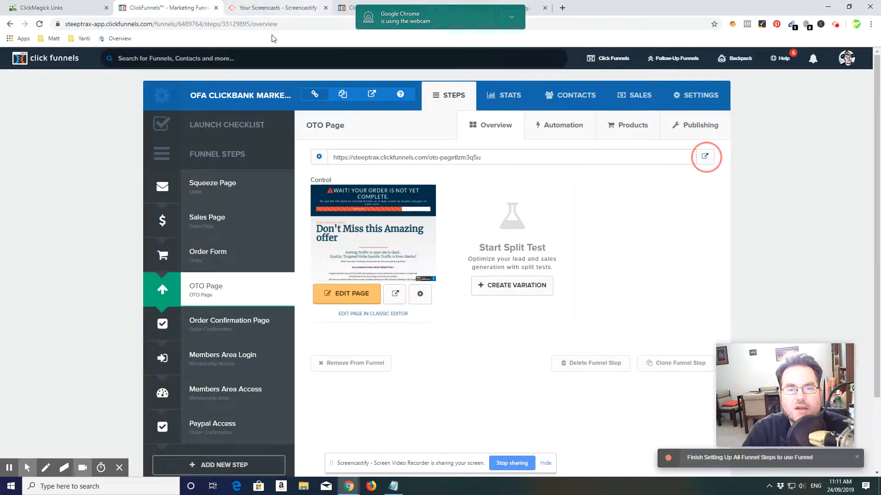
- Preview the Order Confirmation Page's live Congrats – Order Complete page, then close the preview
left_click(704, 156)
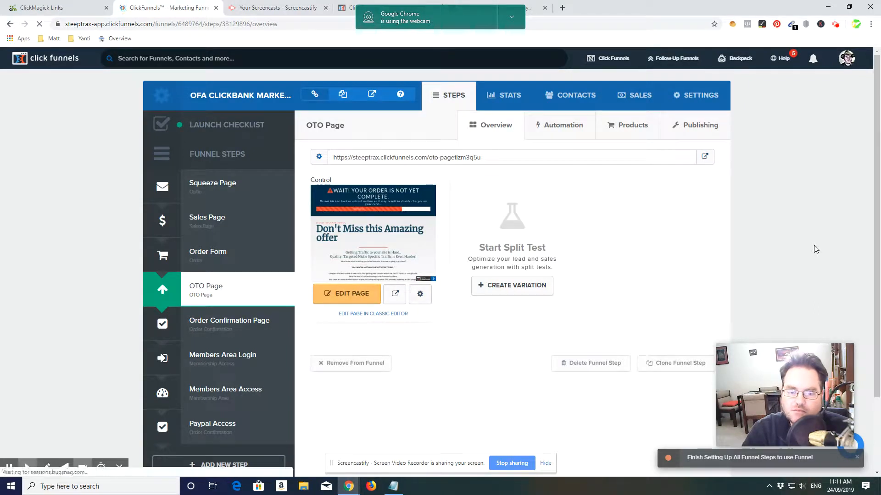
left_click(229, 324)
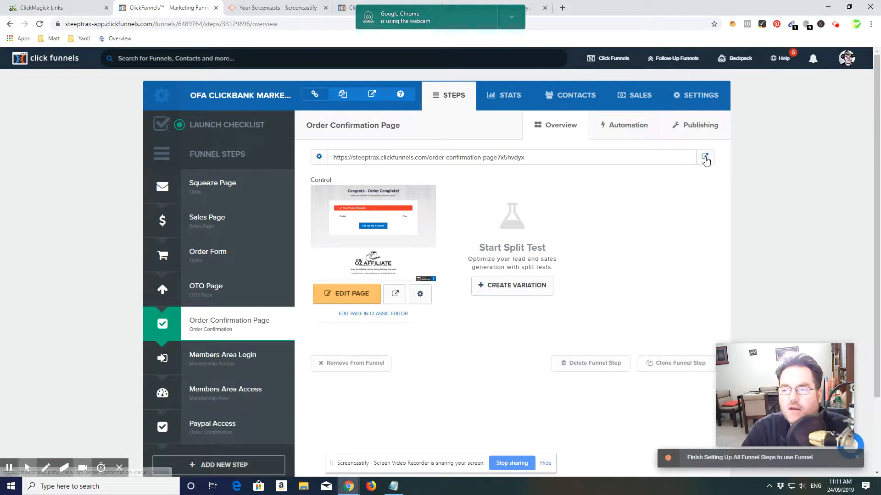
left_click(706, 158)
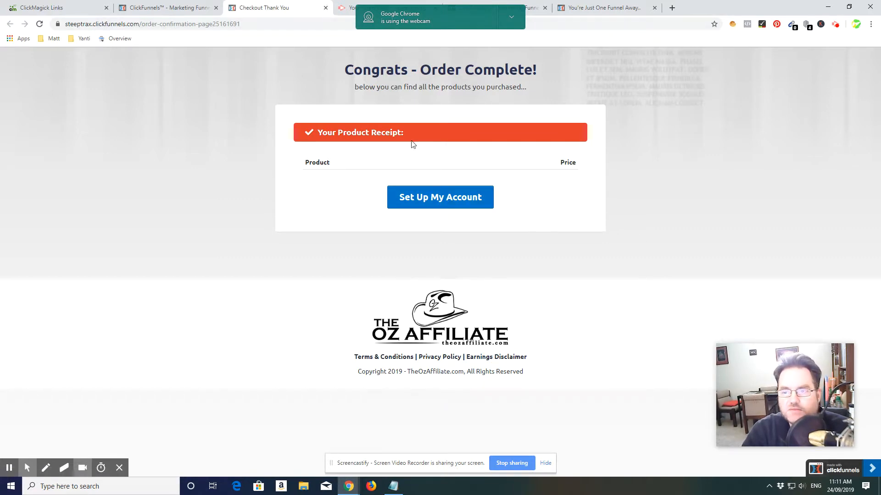
mouse_move(370, 319)
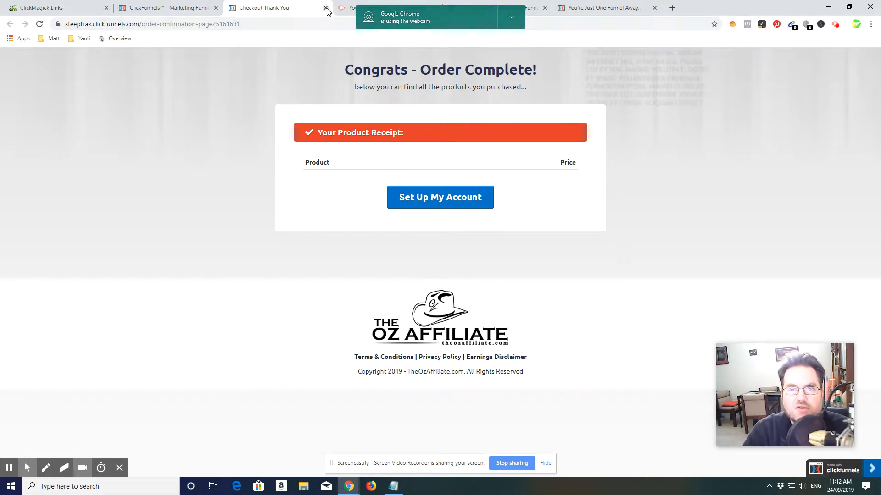
left_click(326, 7)
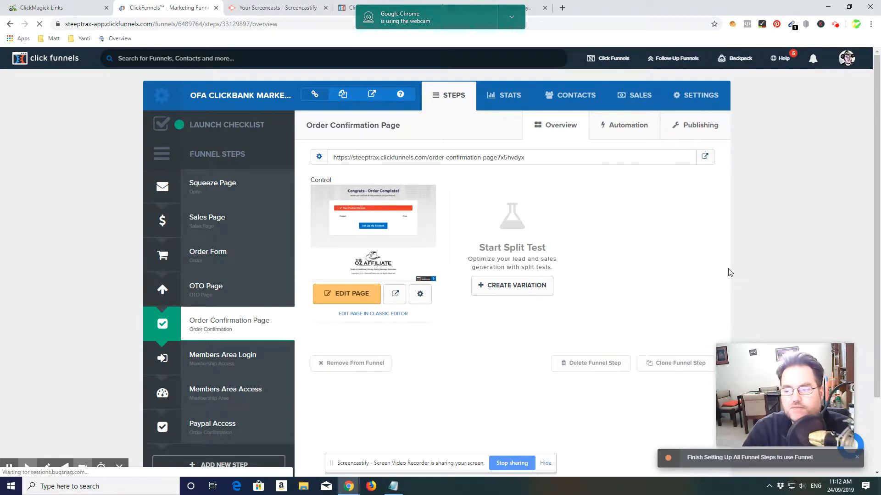
- Open Members Area Login, then Members Area Access, and scroll through its lesson list
left_click(223, 355)
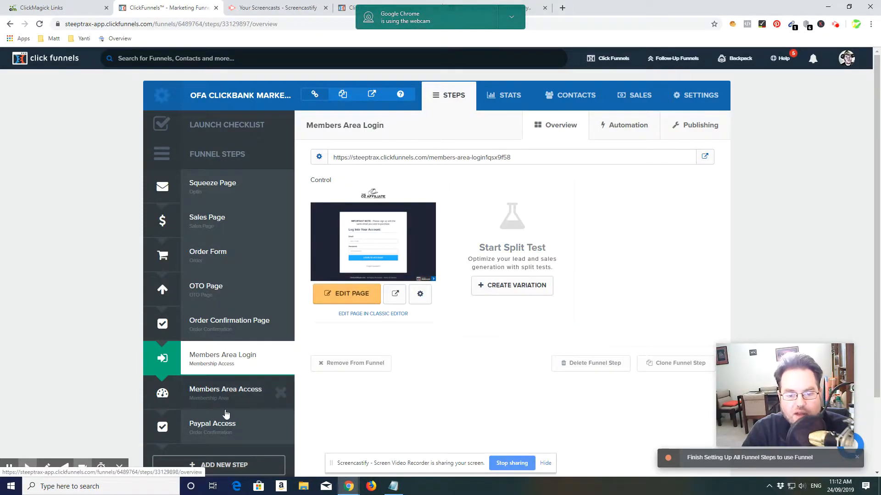
left_click(225, 389)
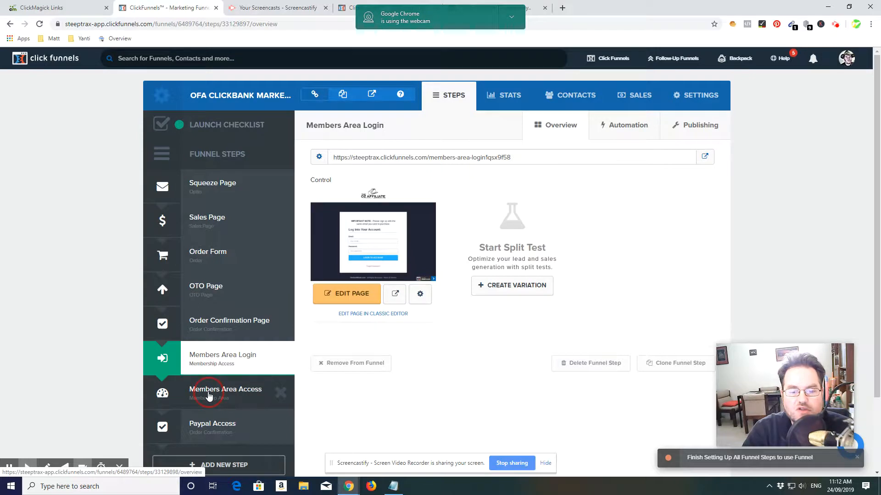
left_click(225, 389)
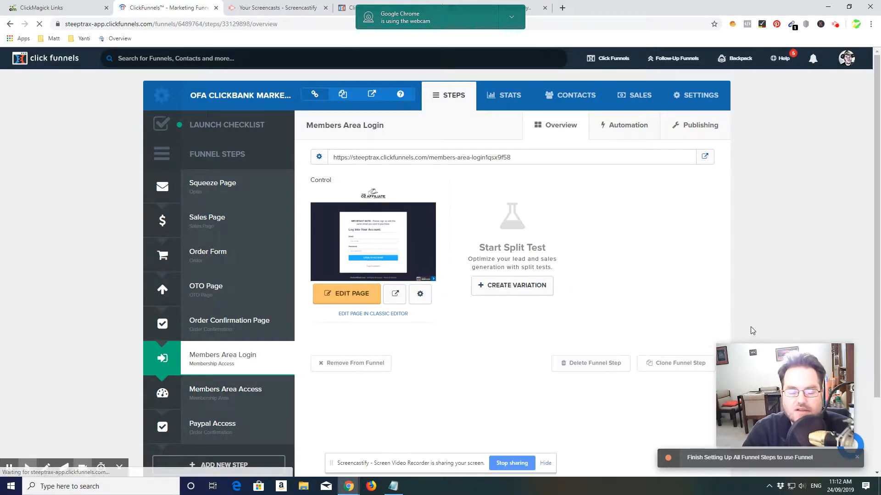
left_click(224, 390)
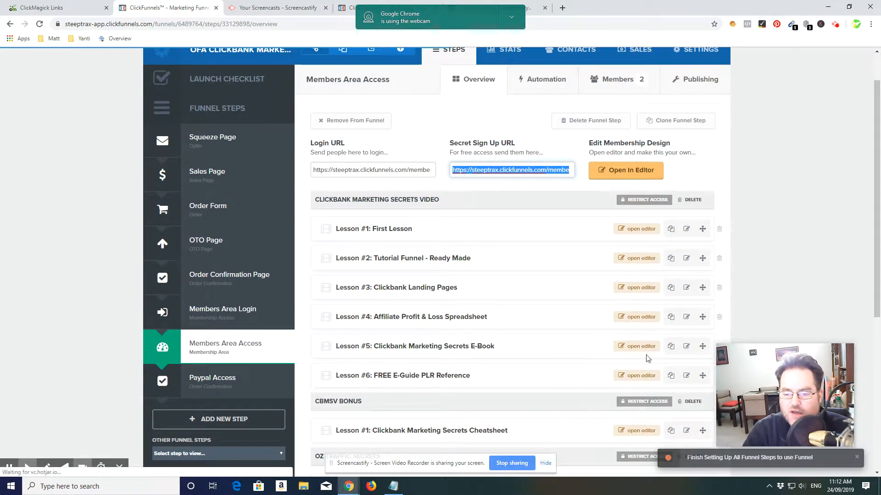
scroll("down", 3)
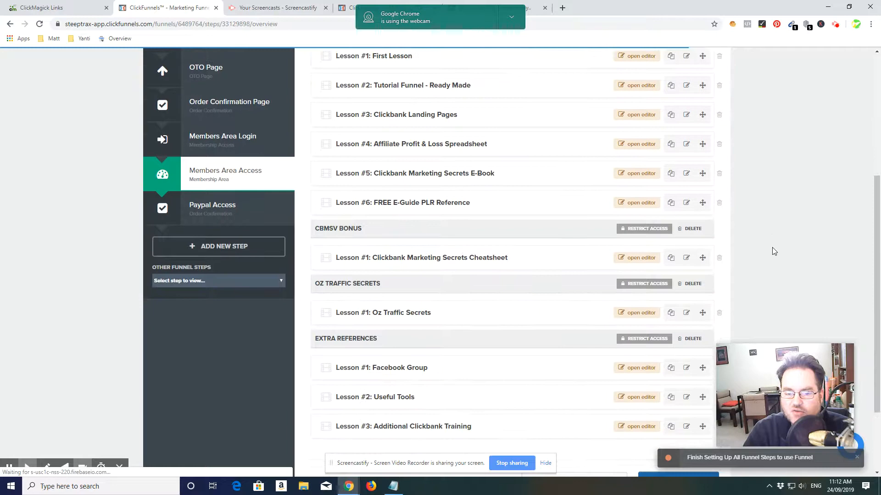
scroll("down", 3)
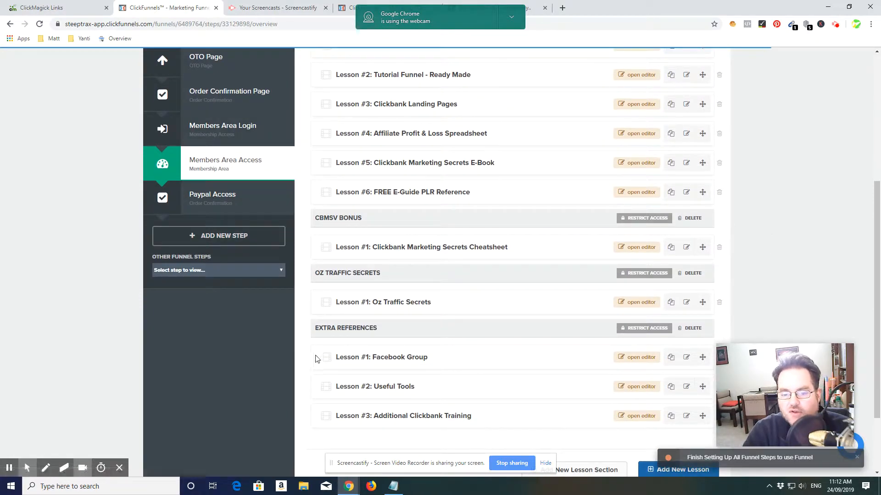
scroll("down", 3)
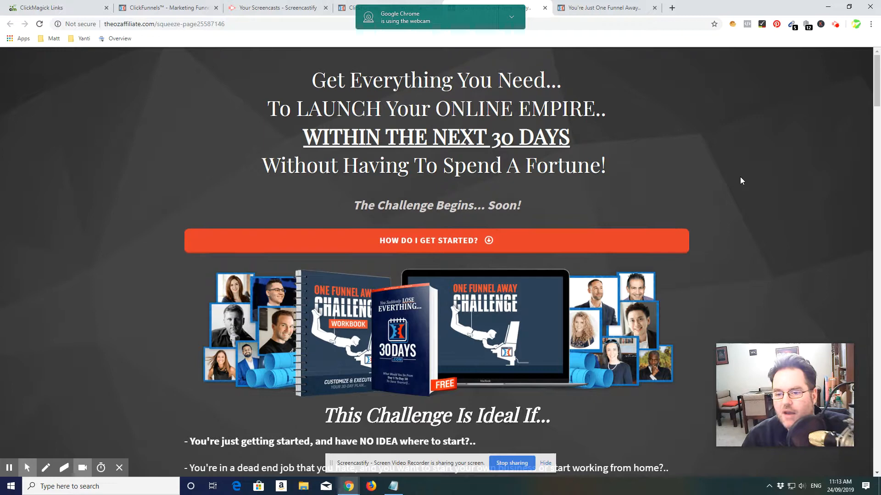
- Scroll the One Funnel Away page past Total Value to Bonus #3, the Facebook Support Group
scroll("down", 3)
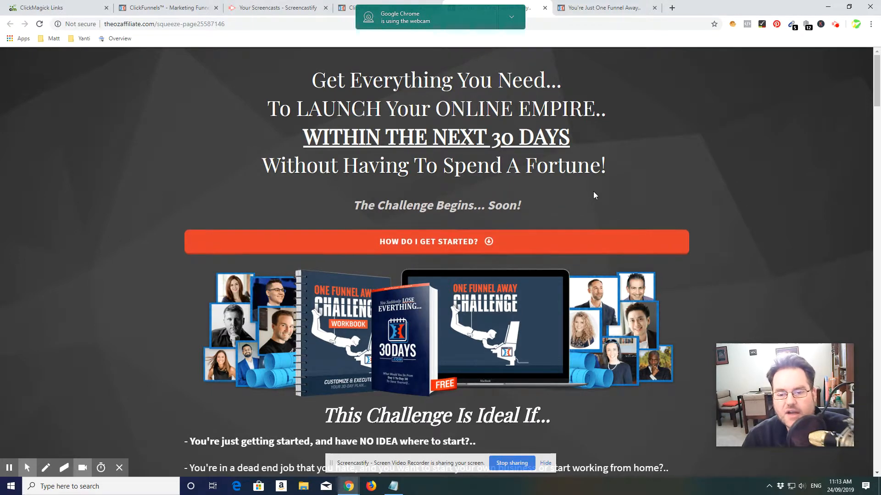
scroll("down", 3)
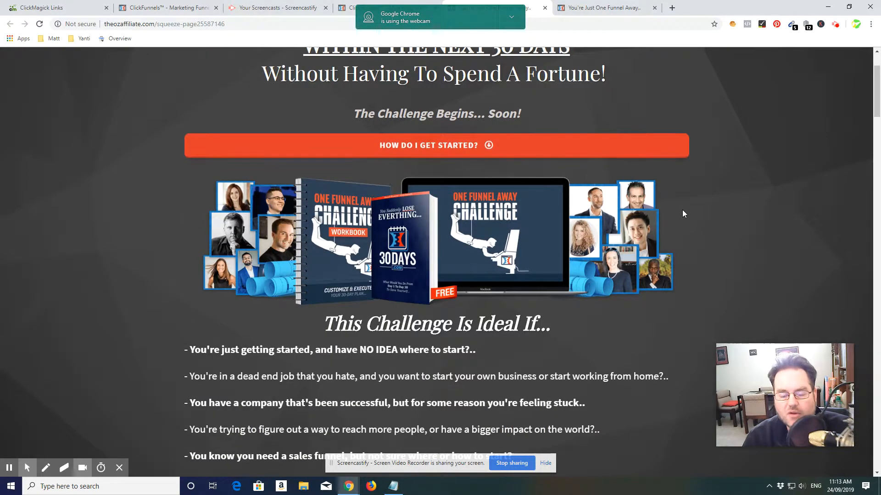
scroll("down", 3)
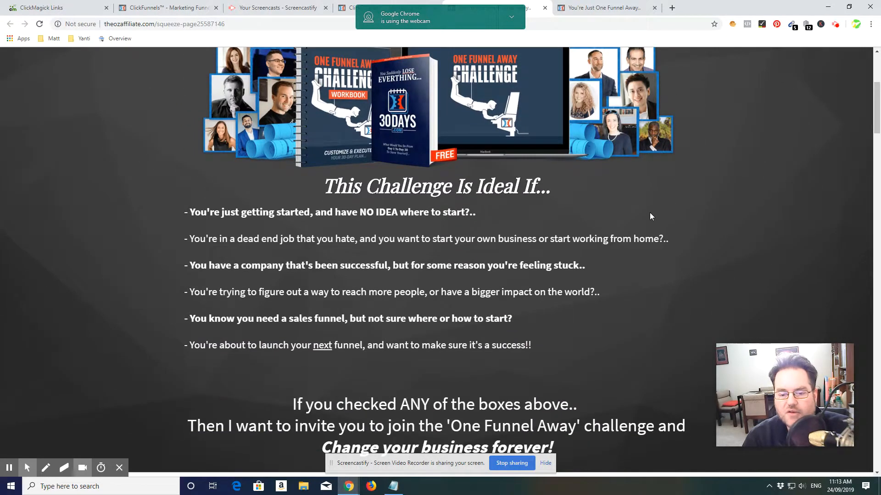
scroll("down", 3)
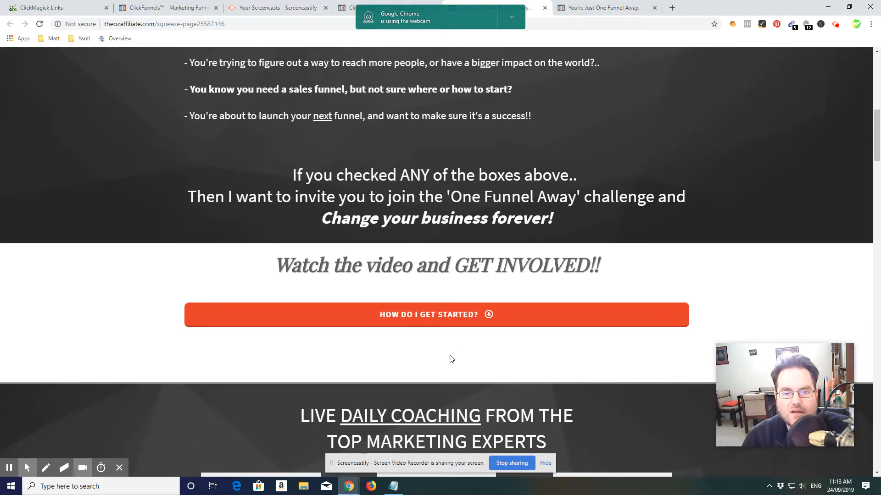
scroll("down", 3)
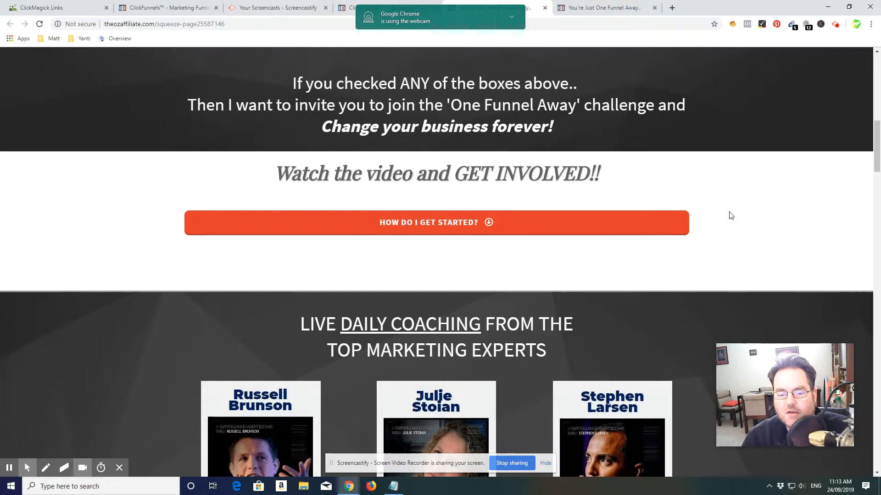
scroll("down", 3)
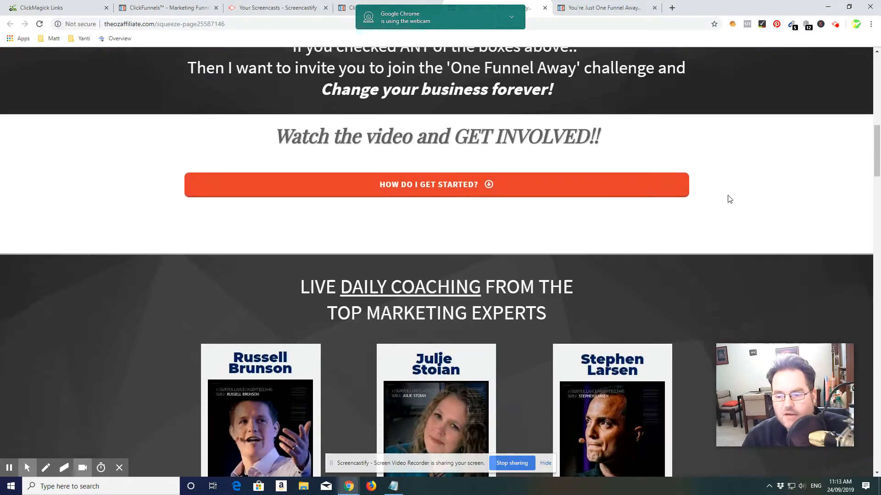
scroll("down", 3)
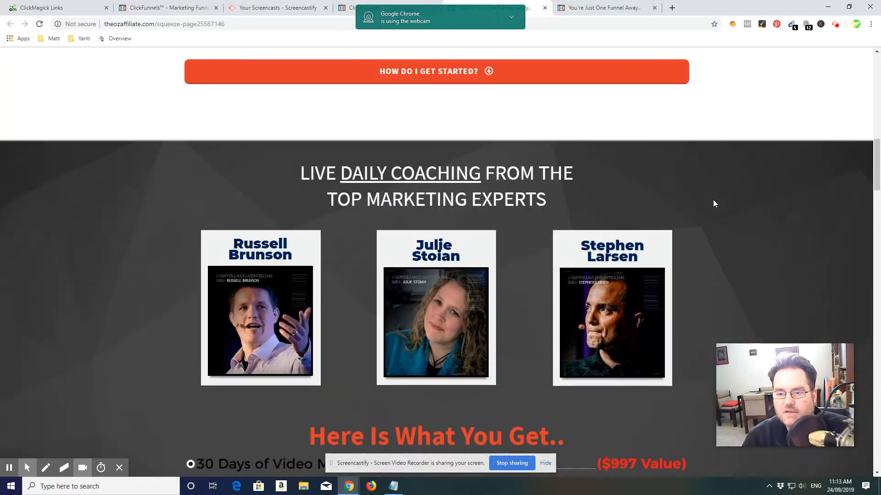
scroll("down", 3)
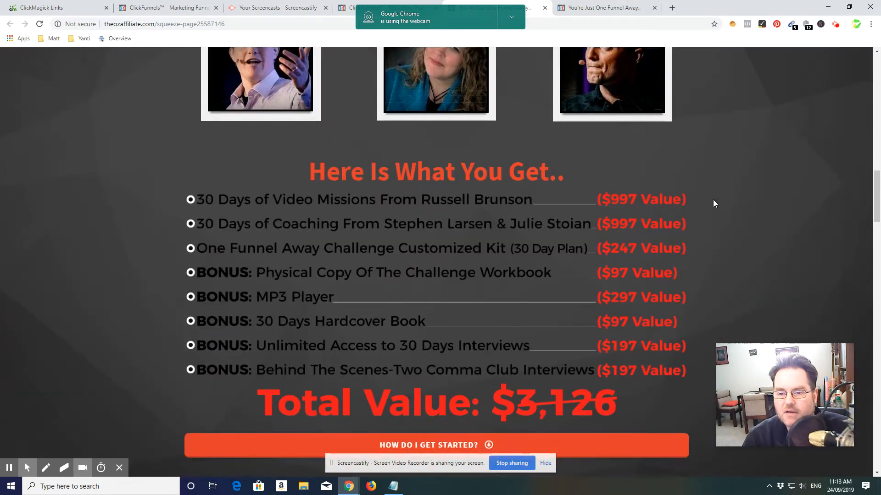
scroll("down", 3)
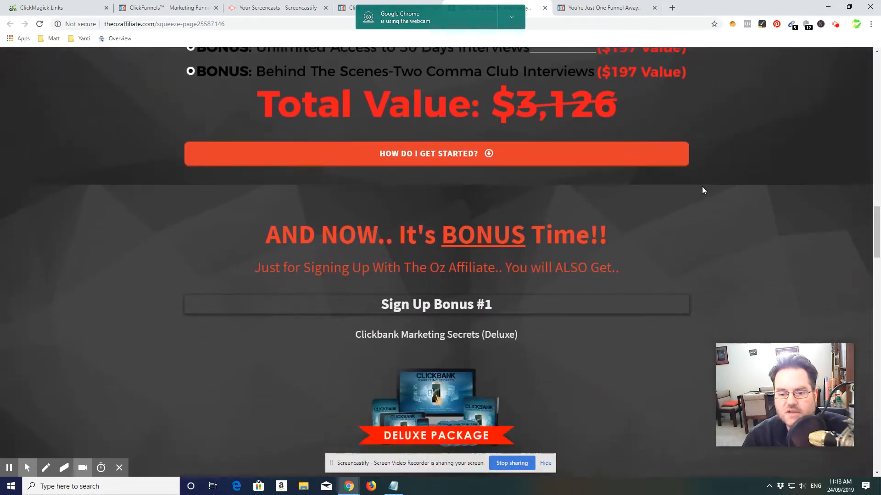
scroll("down", 3)
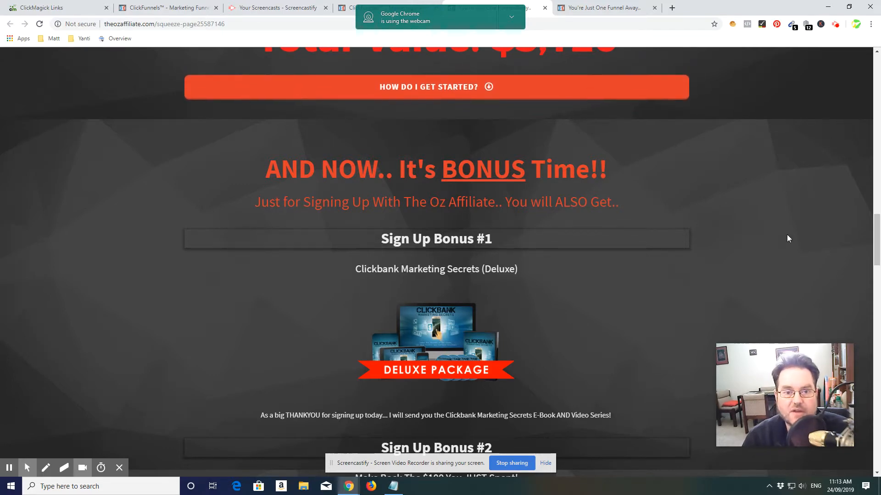
scroll("down", 3)
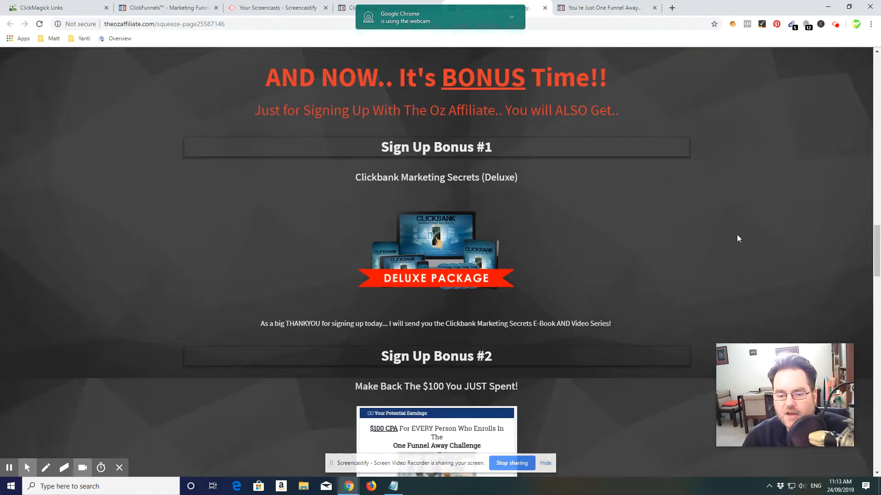
scroll("down", 3)
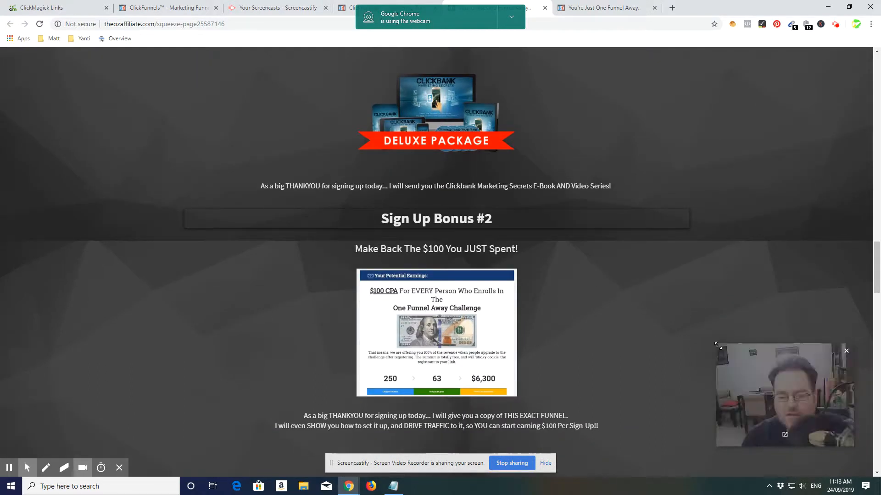
scroll("up", 3)
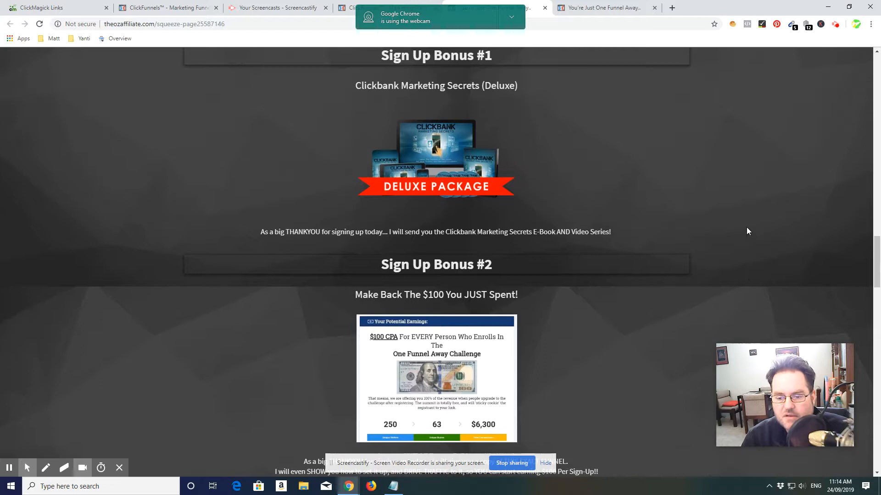
scroll("down", 3)
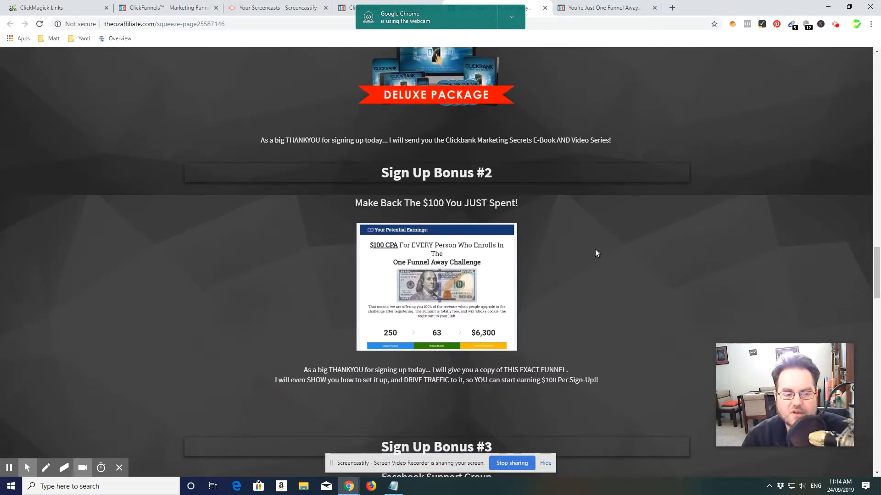
mouse_move(688, 227)
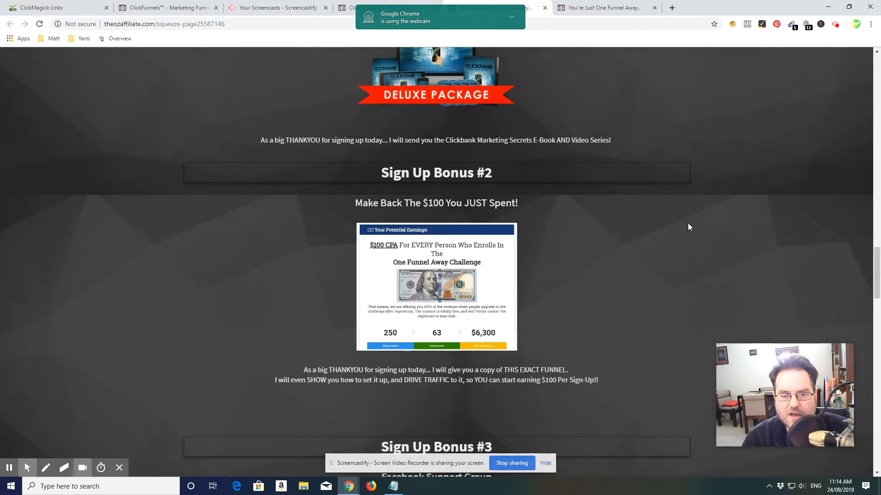
mouse_move(587, 239)
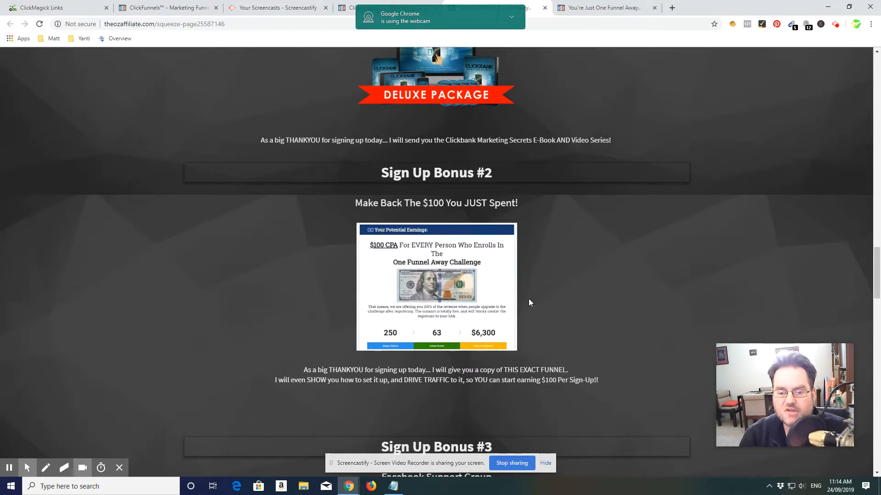
mouse_move(672, 293)
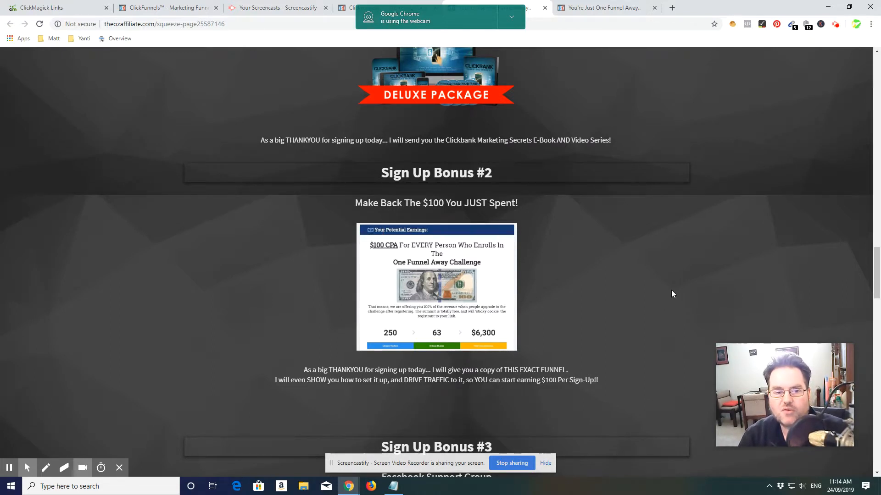
mouse_move(642, 274)
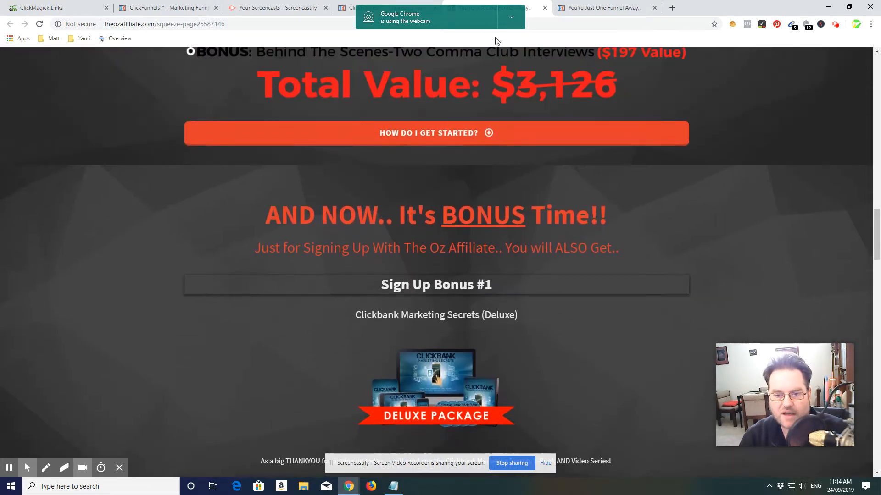
scroll("down", 3)
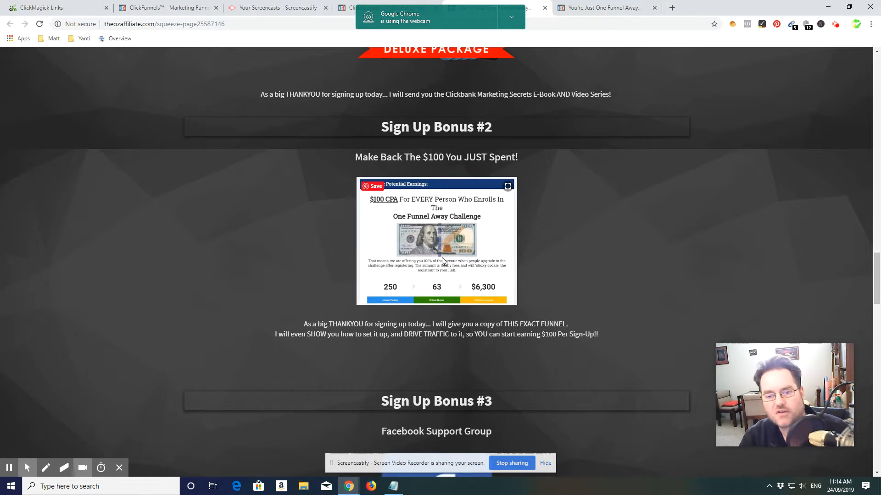
mouse_move(454, 252)
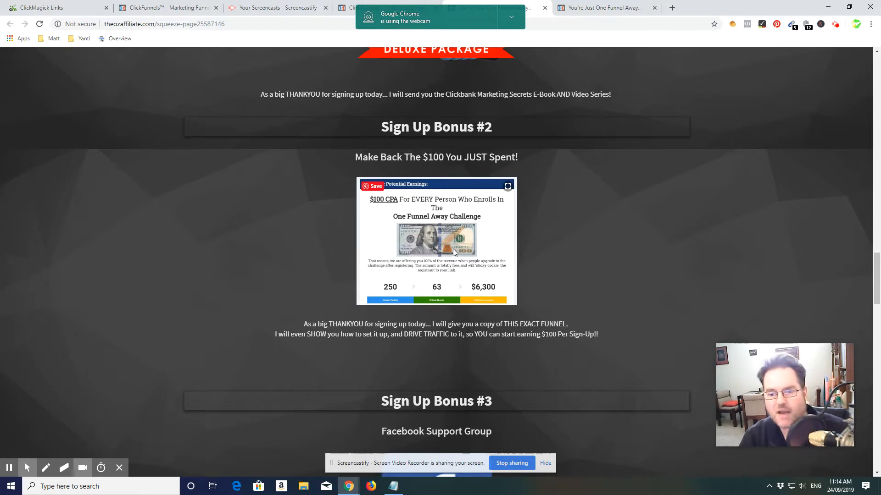
scroll("down", 3)
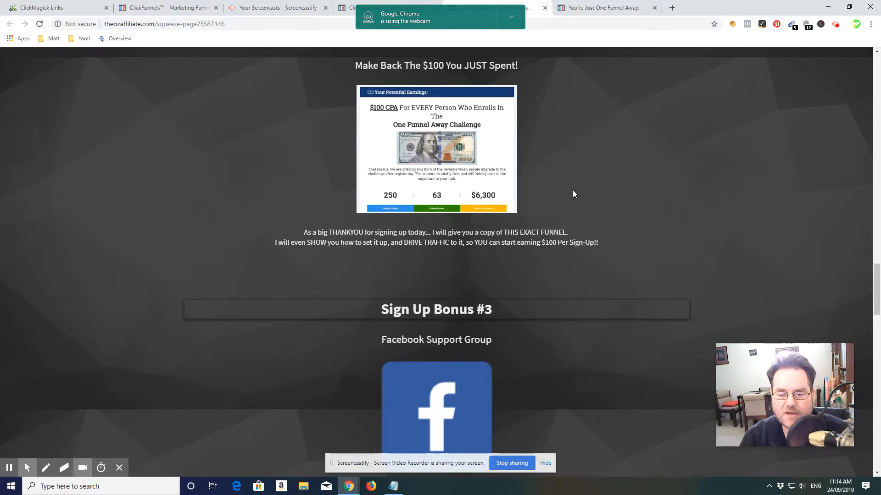
- Scroll past Bonus #4's entrepreneur book to Bonus #5, a free first ClickFunnels month
scroll("down", 3)
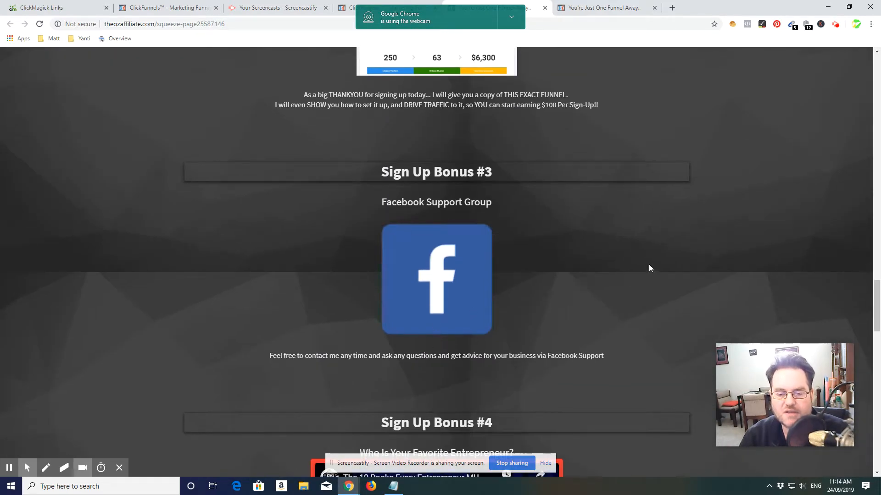
scroll("down", 3)
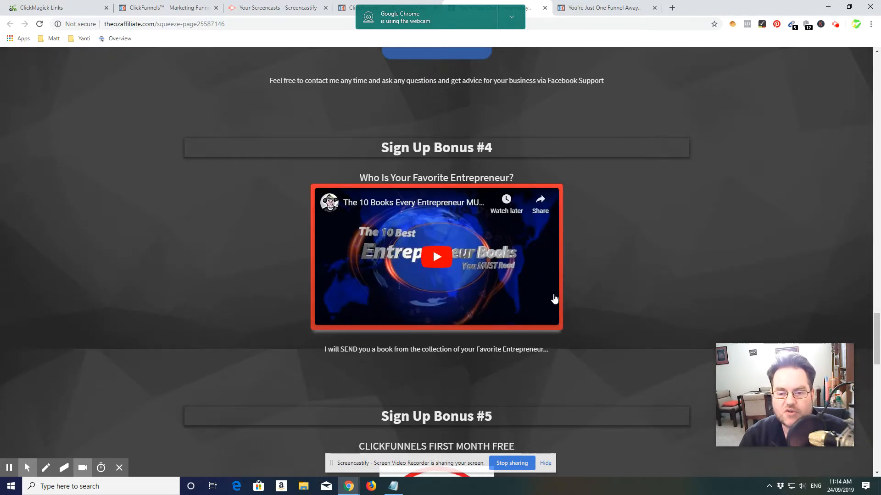
mouse_move(603, 296)
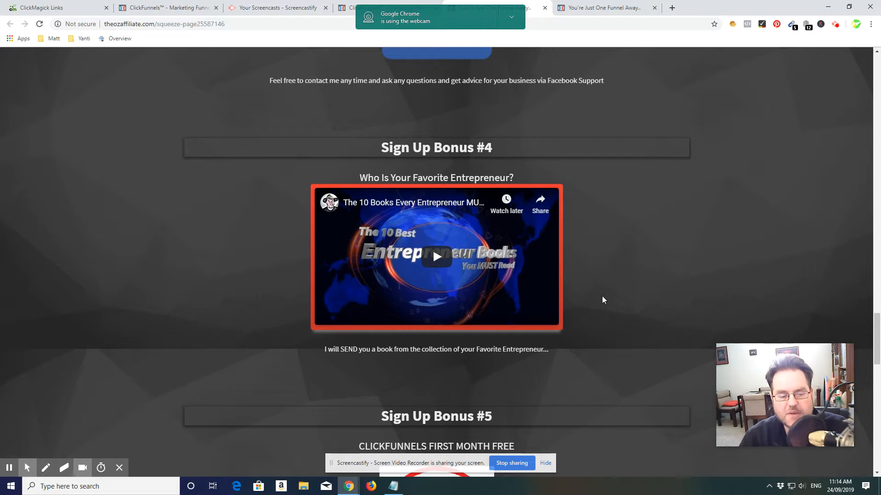
mouse_move(584, 240)
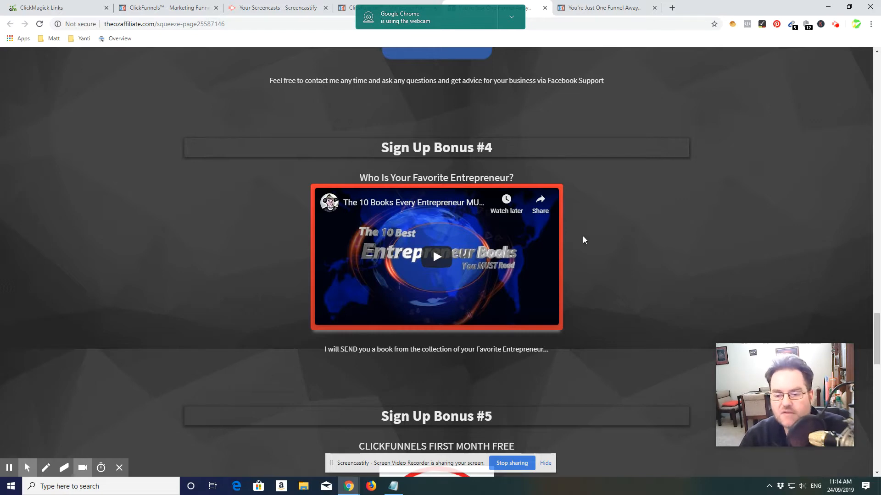
scroll("down", 3)
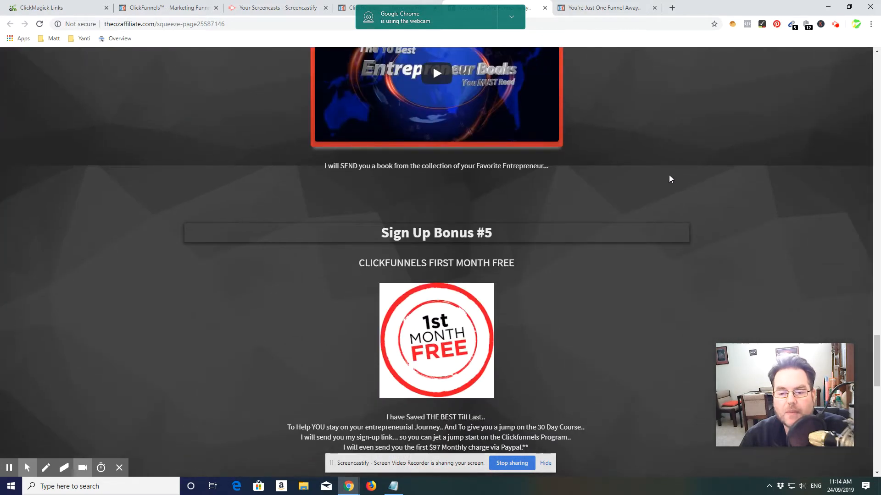
scroll("down", 3)
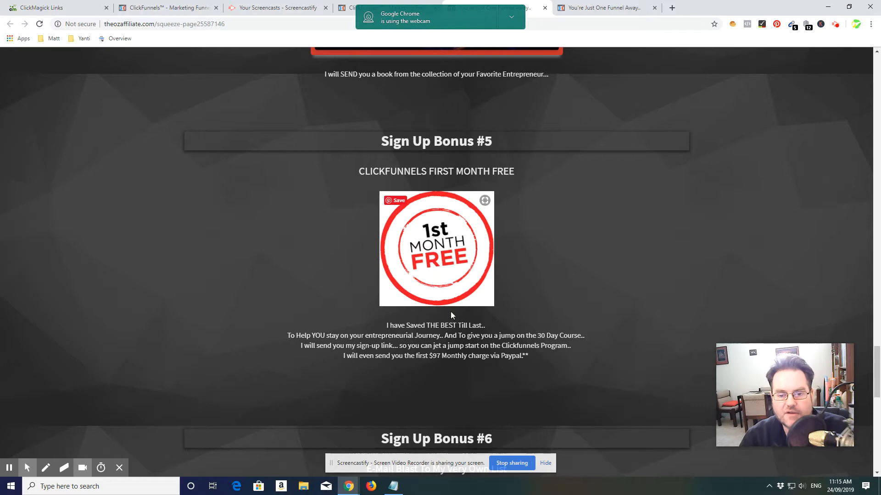
mouse_move(564, 244)
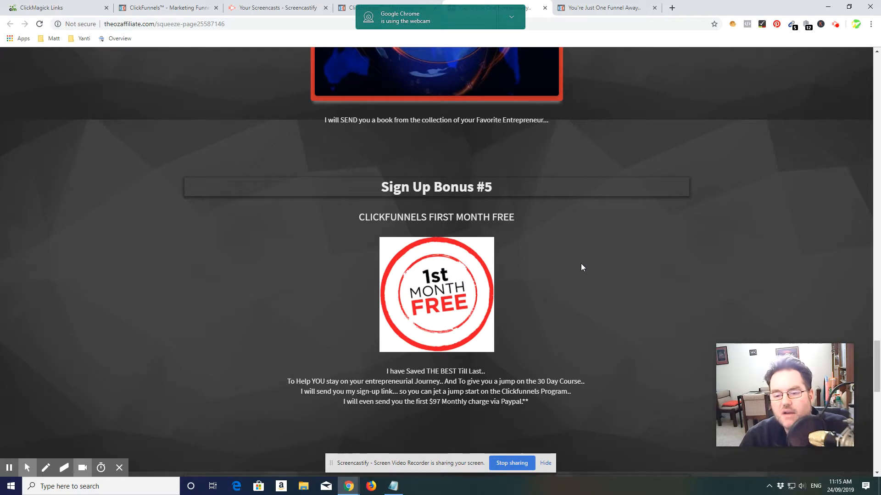
mouse_move(503, 251)
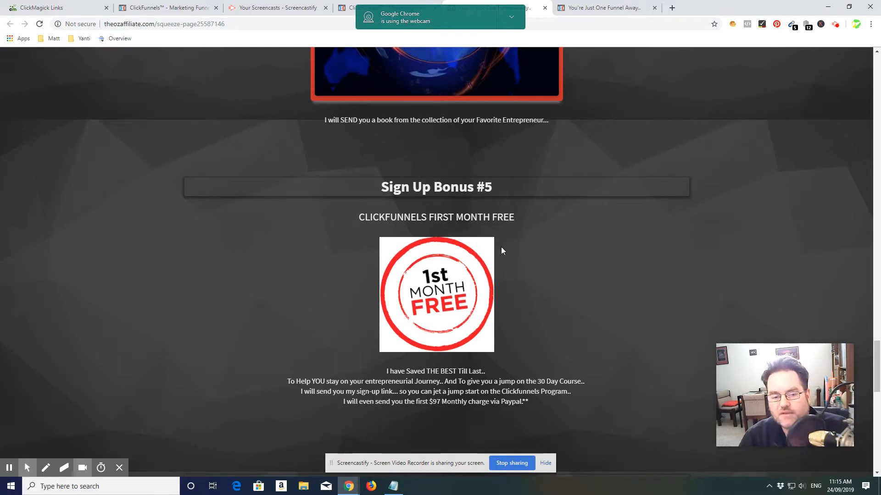
mouse_move(740, 205)
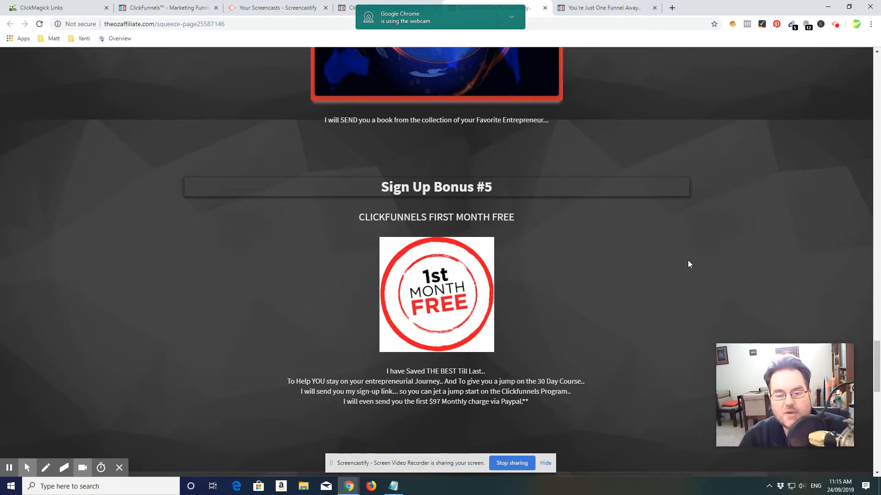
mouse_move(632, 303)
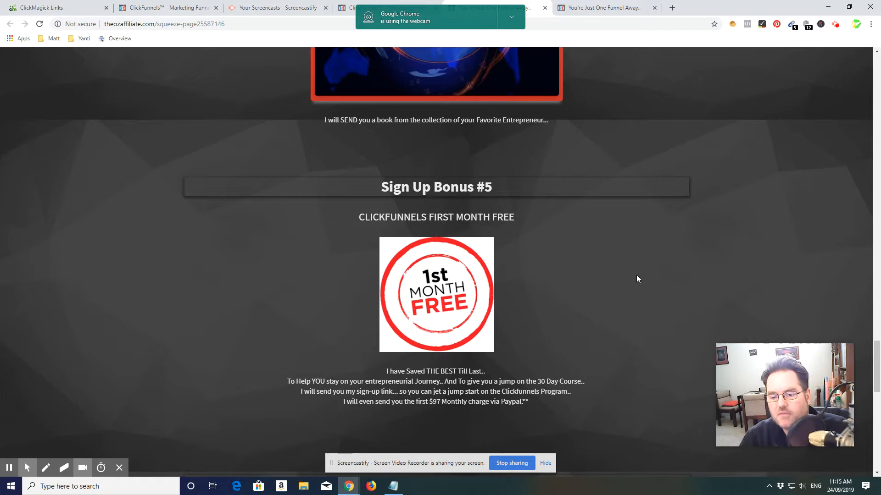
mouse_move(588, 275)
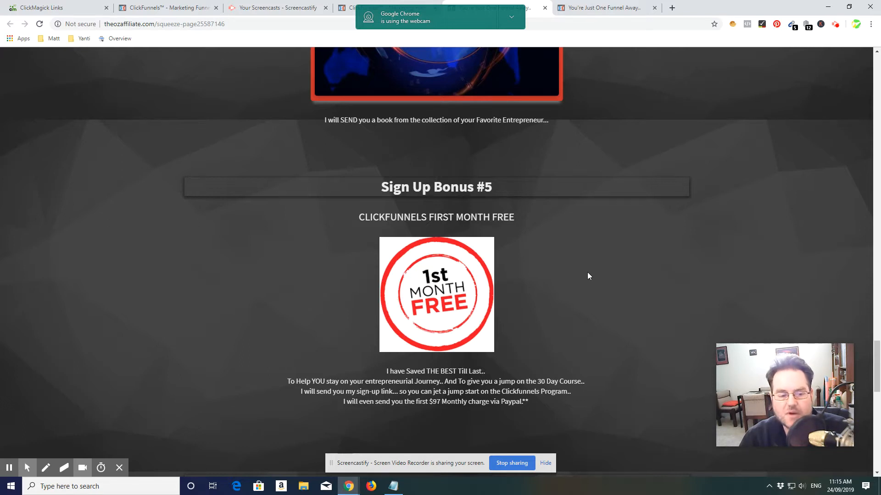
scroll("down", 3)
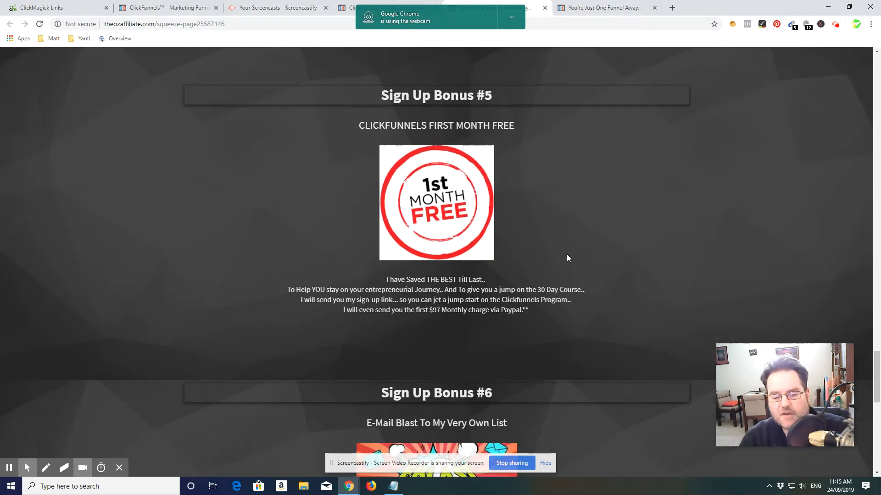
mouse_move(618, 224)
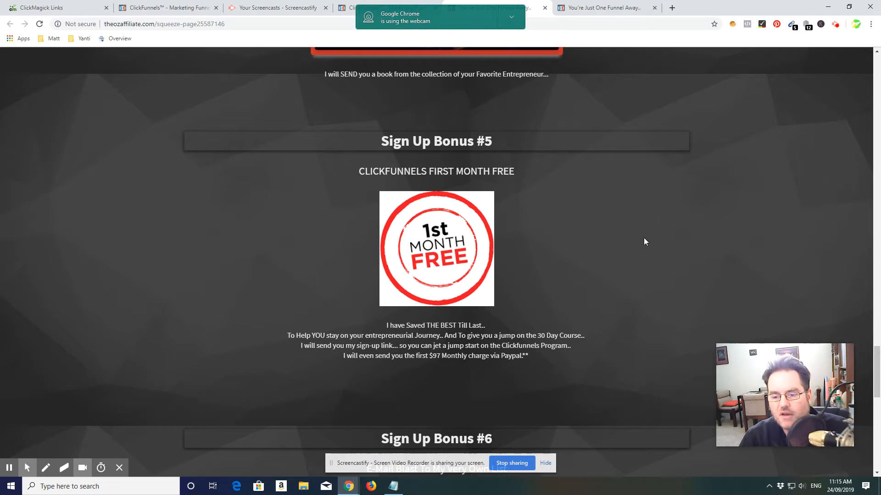
scroll("down", 3)
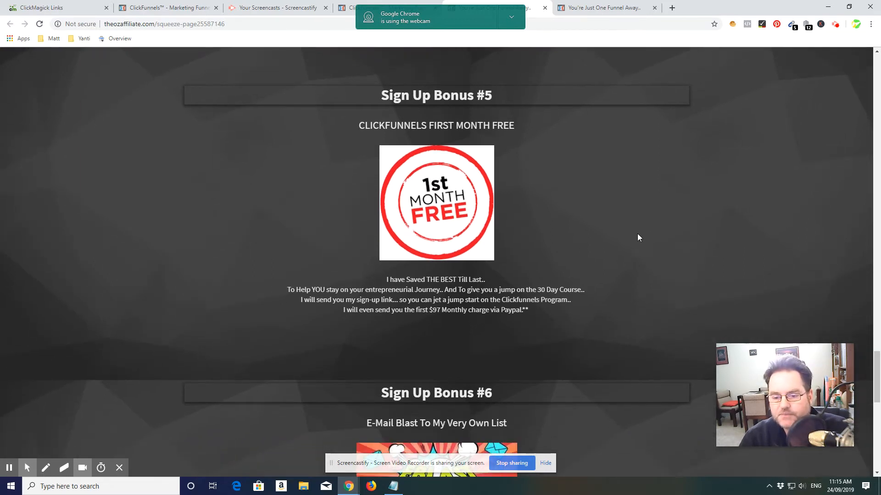
mouse_move(664, 238)
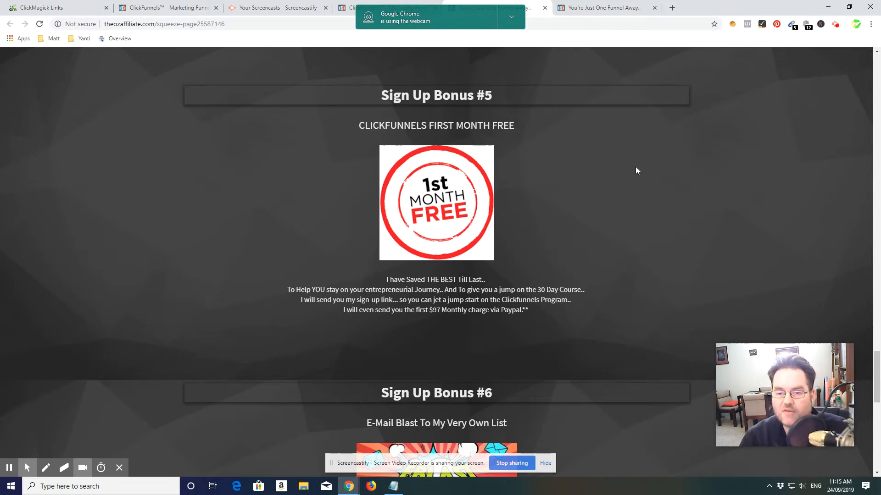
scroll("up", 3)
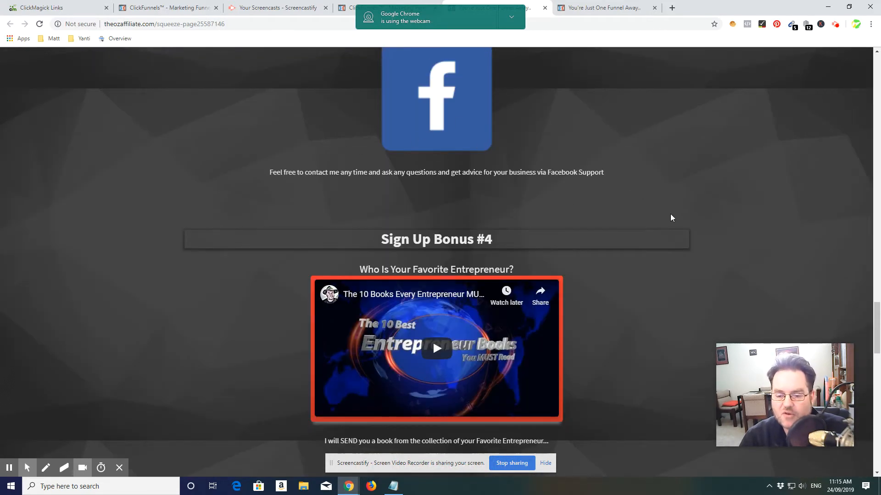
scroll("down", 3)
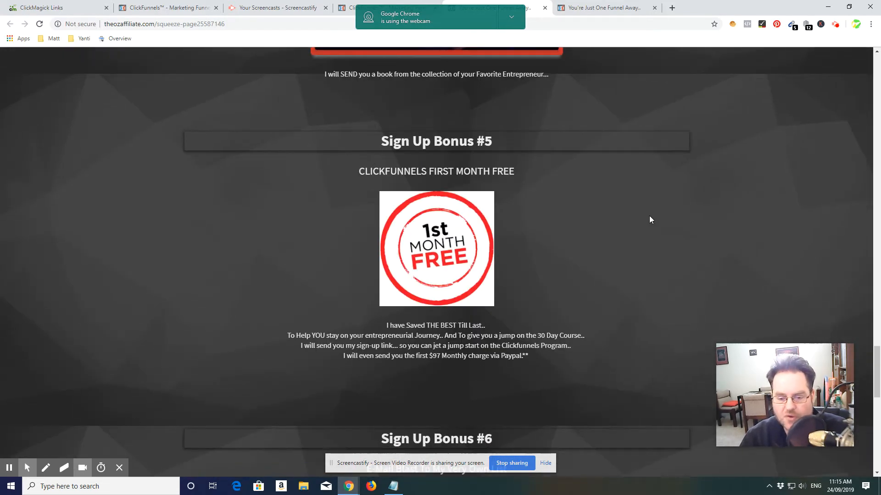
scroll("down", 3)
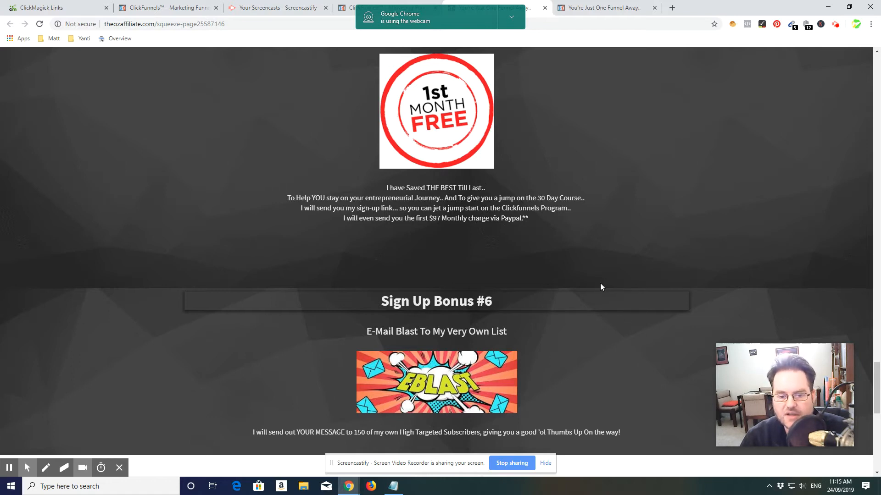
mouse_move(565, 288)
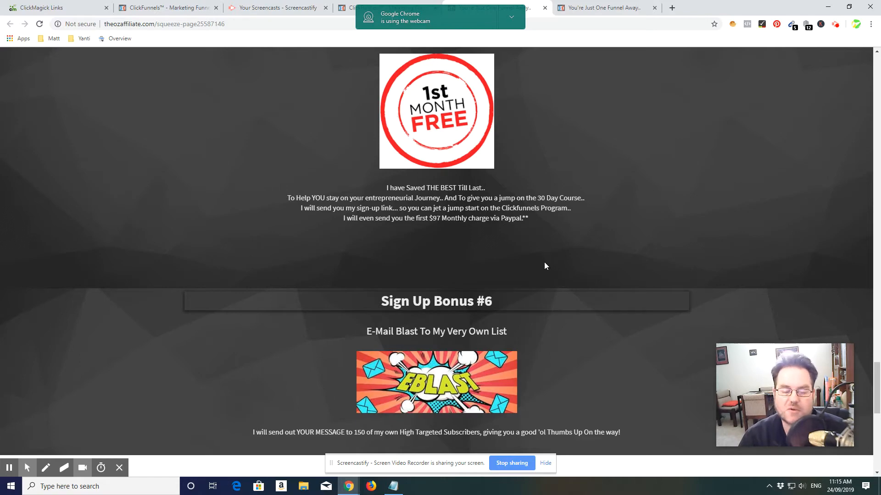
scroll("up", 3)
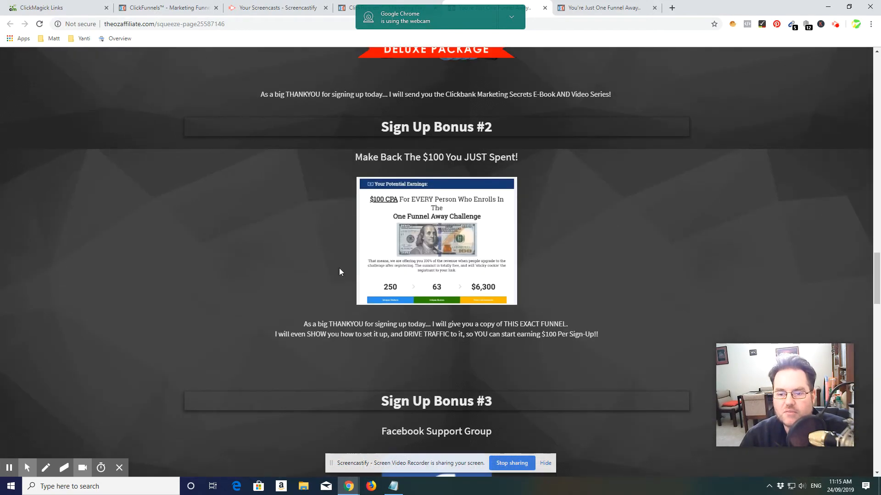
mouse_move(563, 352)
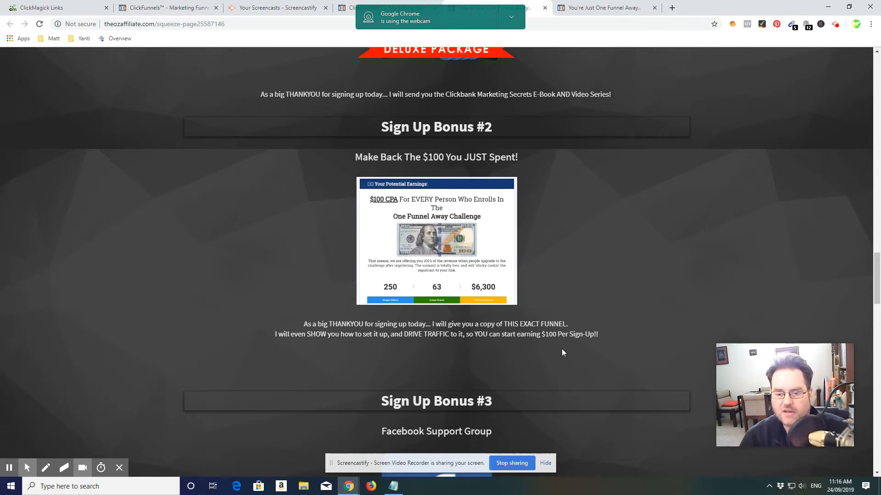
scroll("down", 3)
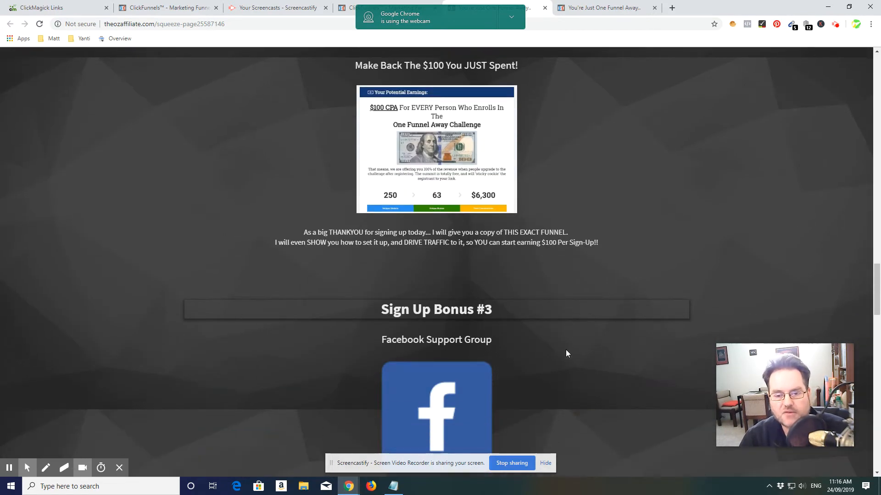
scroll("down", 3)
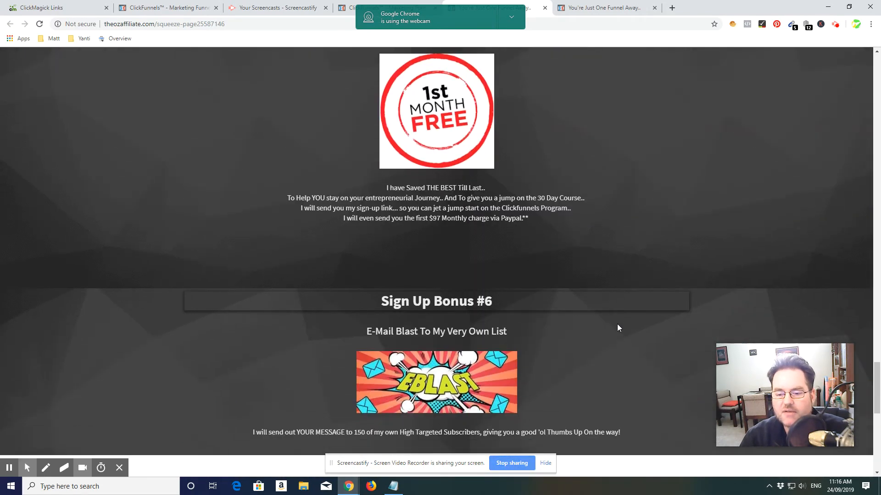
scroll("down", 3)
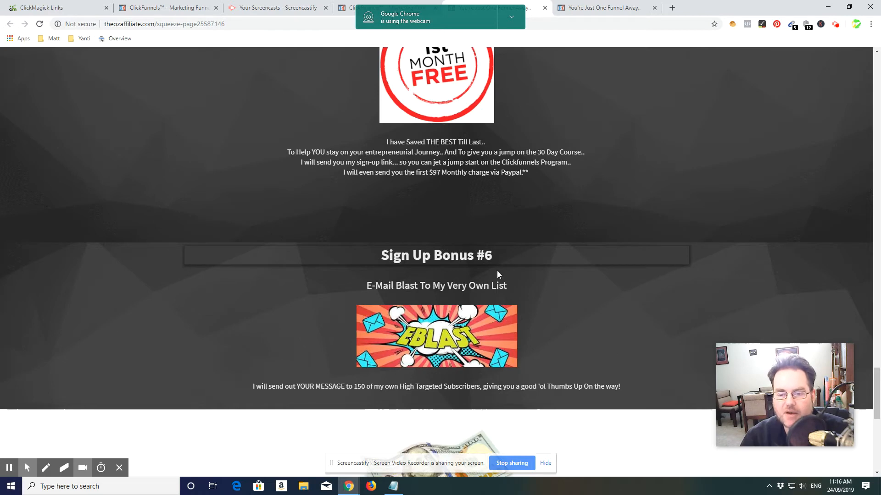
mouse_move(470, 384)
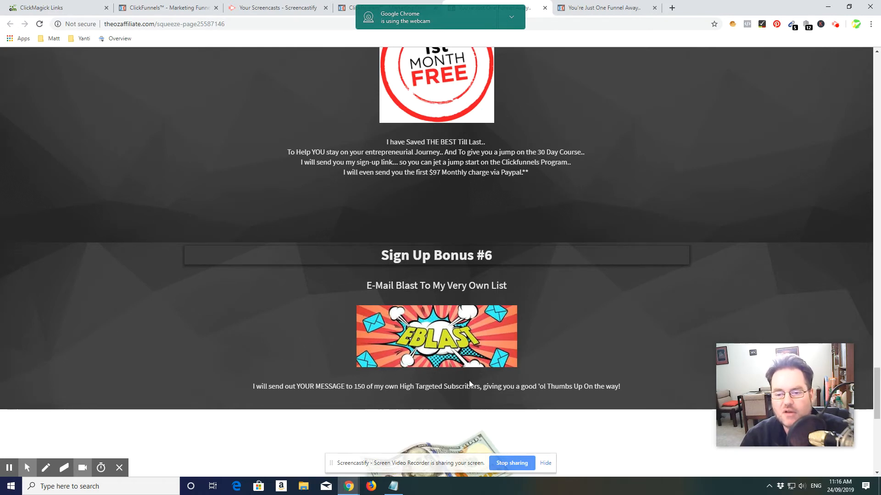
scroll("down", 3)
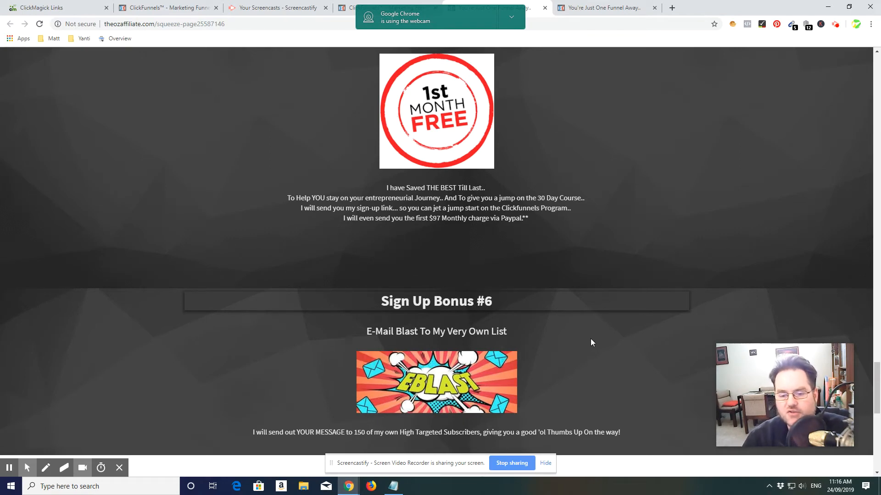
scroll("up", 3)
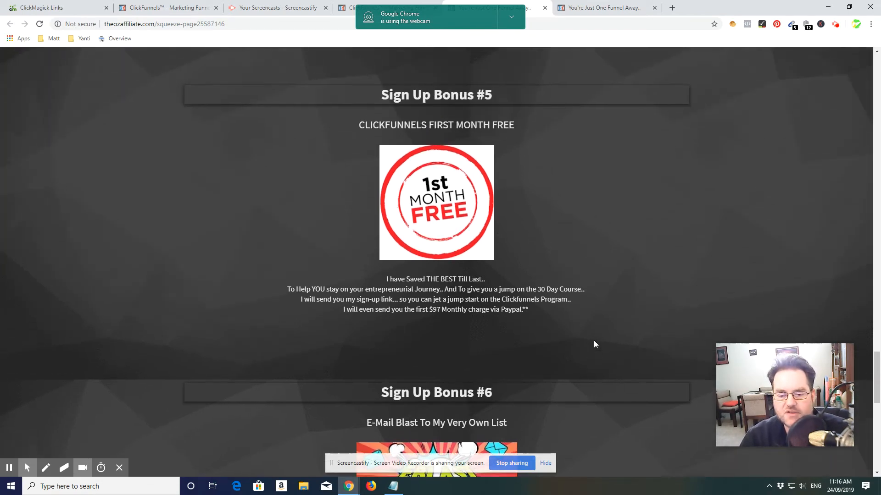
- Scroll past the bonuses and value list back to the 'Launch Your Online Empire' headline
scroll("down", 3)
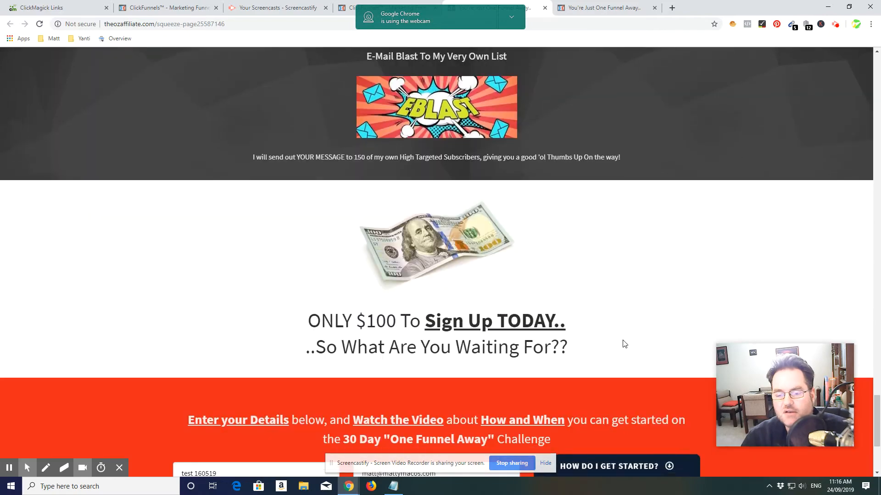
scroll("down", 3)
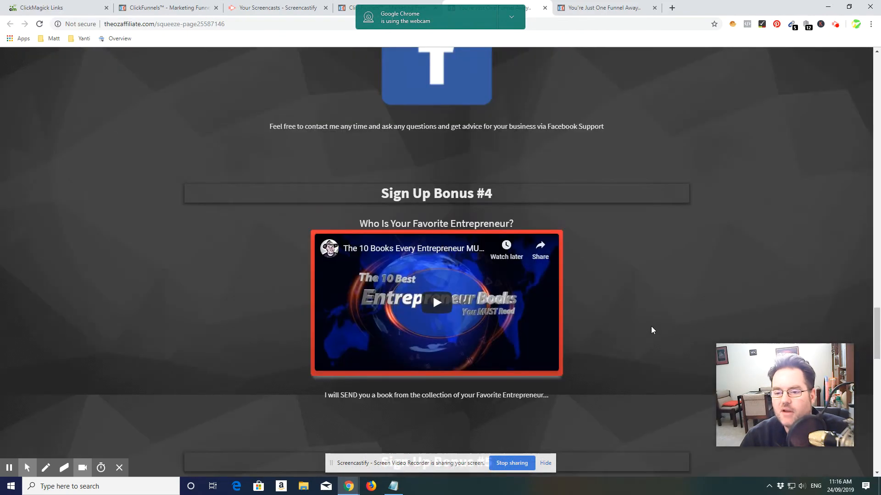
scroll("up", 3)
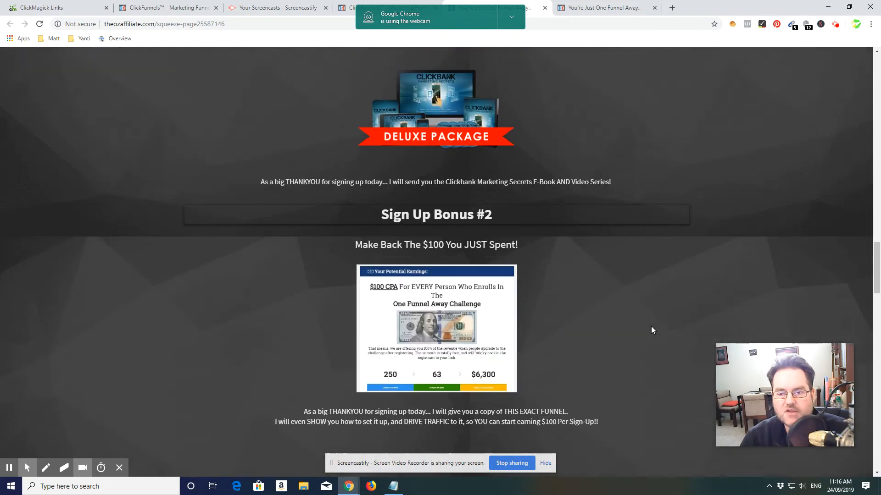
scroll("down", 3)
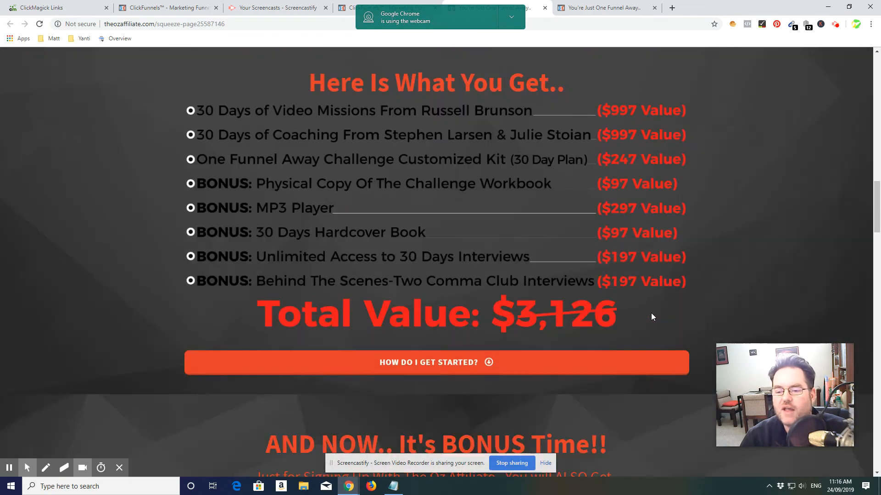
scroll("down", 3)
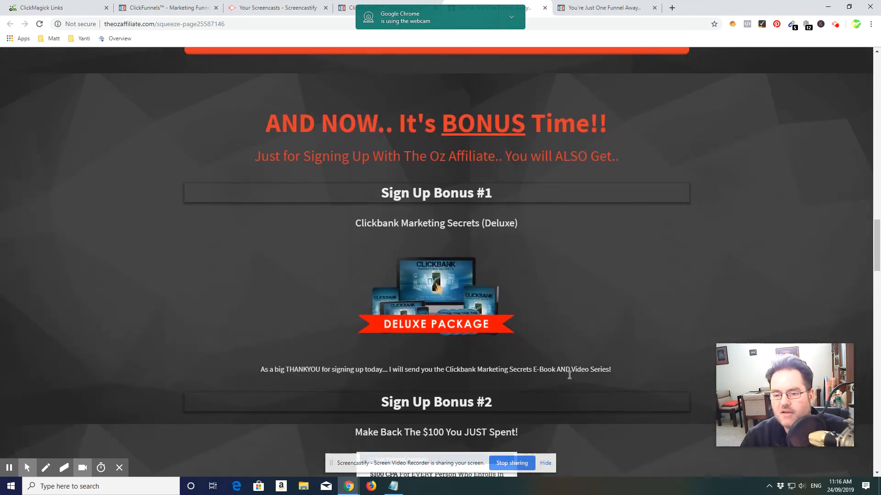
scroll("down", 3)
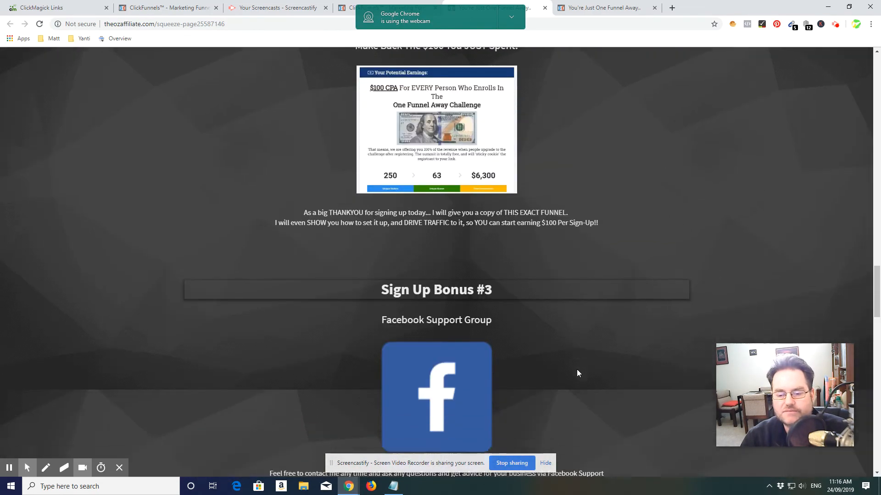
scroll("down", 3)
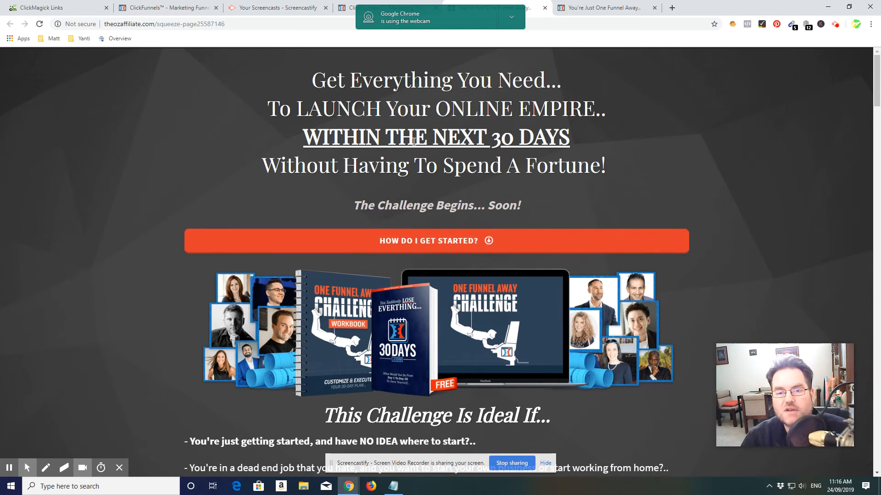
mouse_move(578, 228)
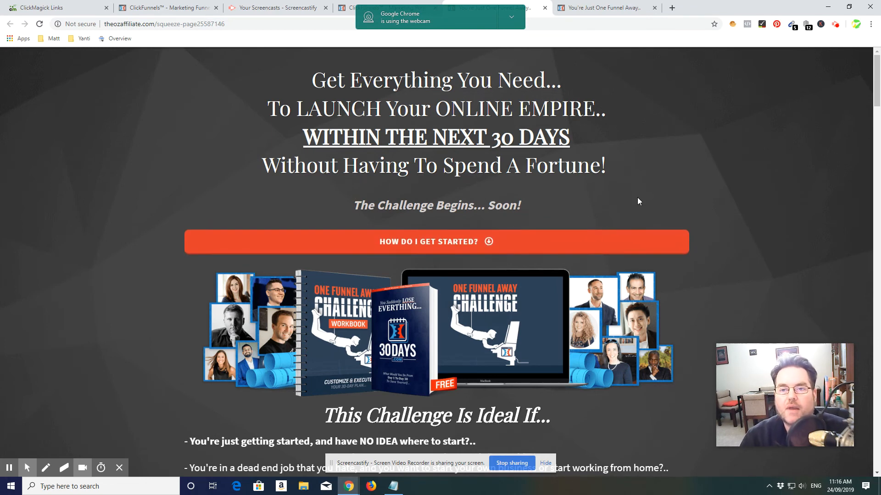
mouse_move(664, 213)
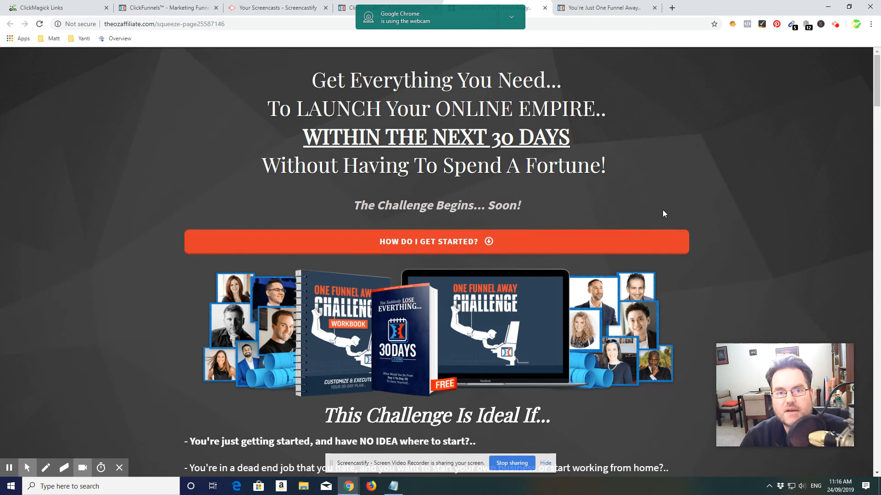